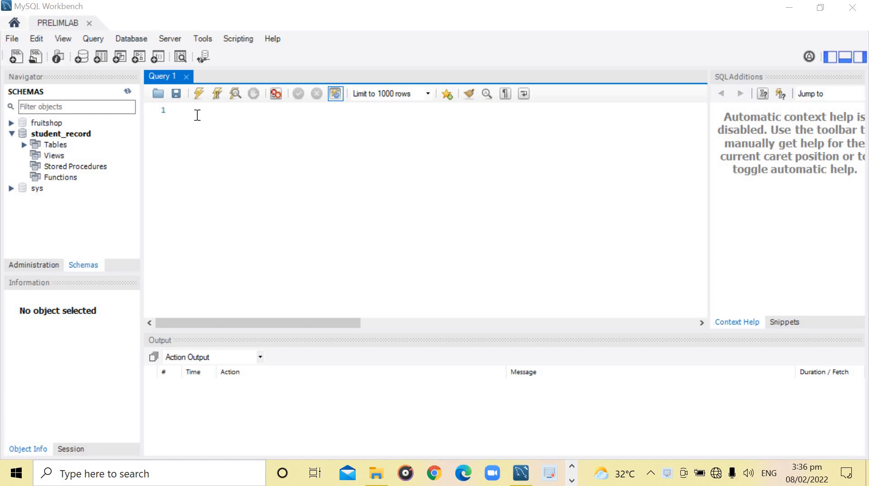
Step: Write INSERT INTO PERSONALINFO (FULLNAME, BIRTHDAY) VALUES, opening the quoted name value
{"action": "left_click", "coordinate": [221, 109]}
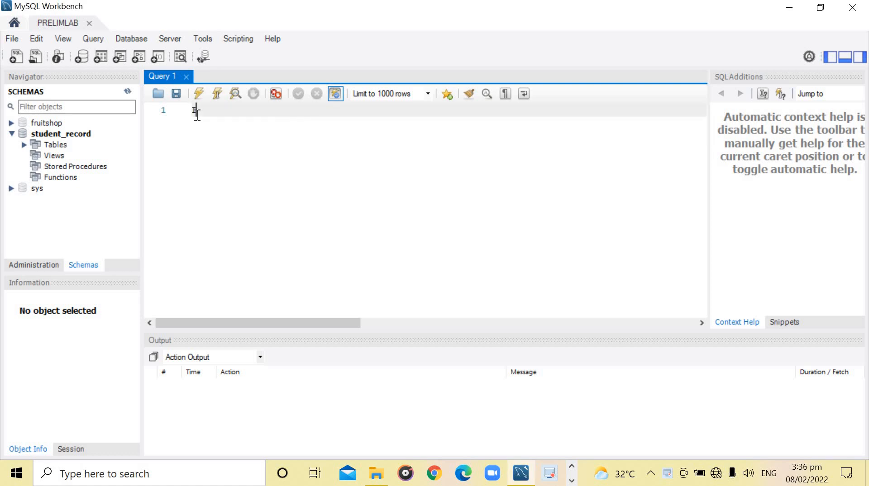
{"action": "type", "text": "INSERT INTO"}
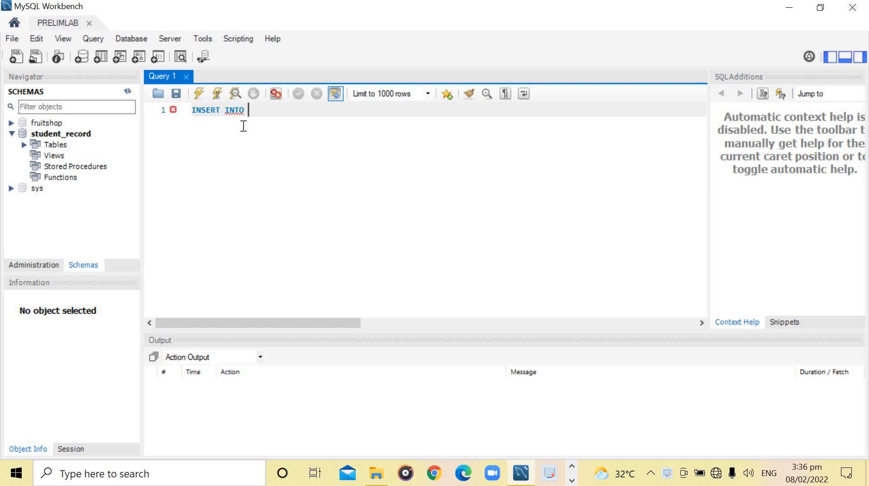
{"action": "type", "text": "PERSONALINFO"}
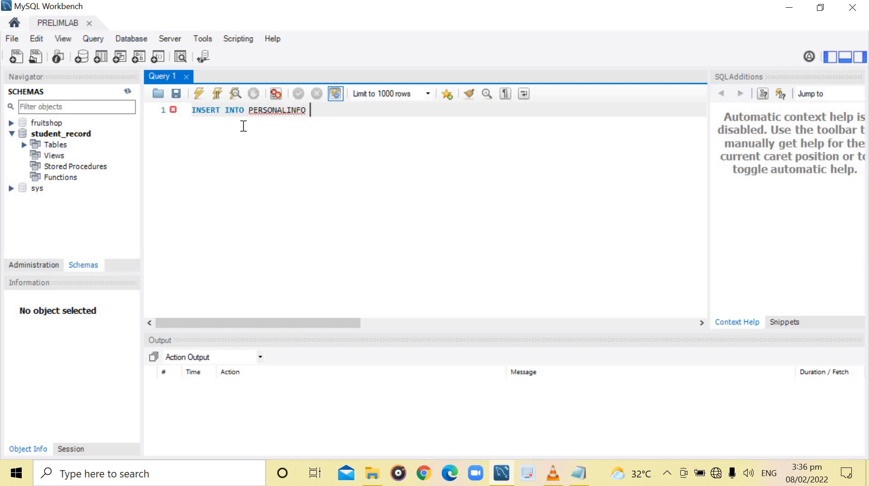
{"action": "type", "text": "("}
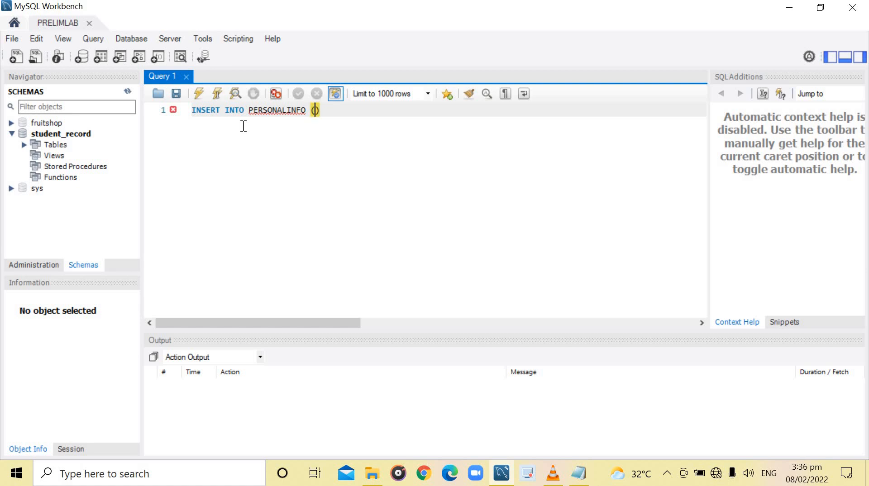
{"action": "type", "text": "FUN"}
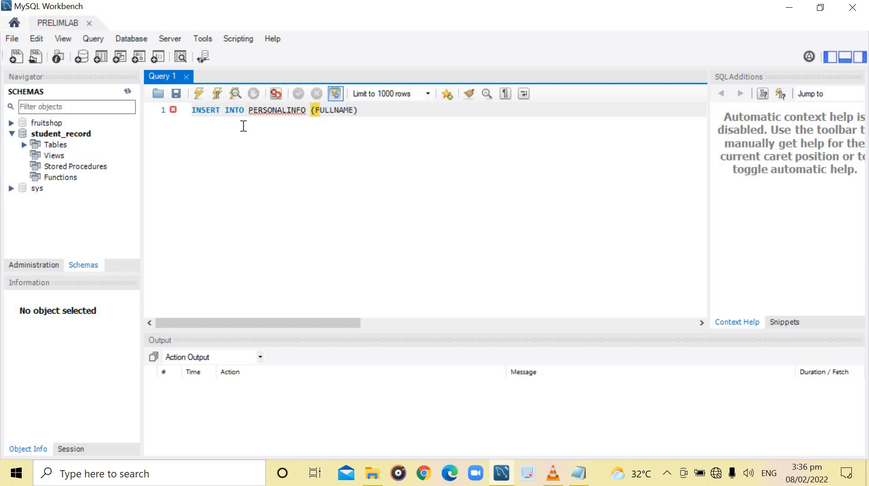
{"action": "type", "text": ", BIR"}
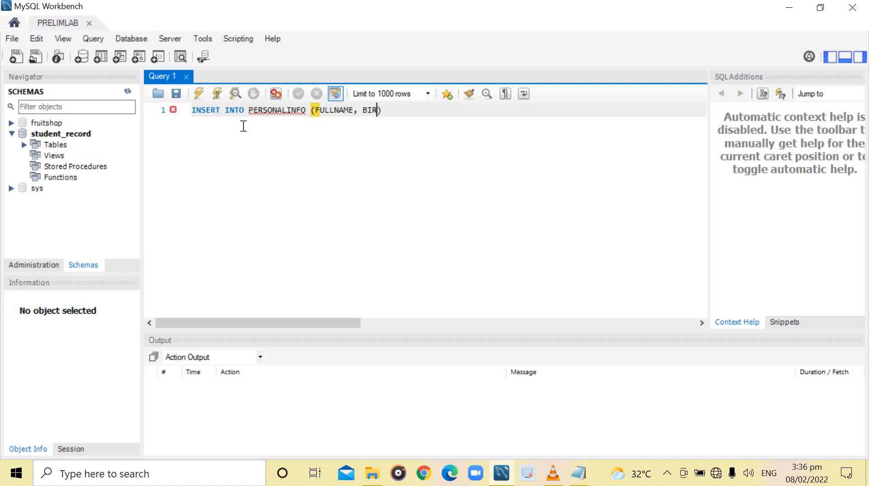
{"action": "type", "text": "THDYA"}
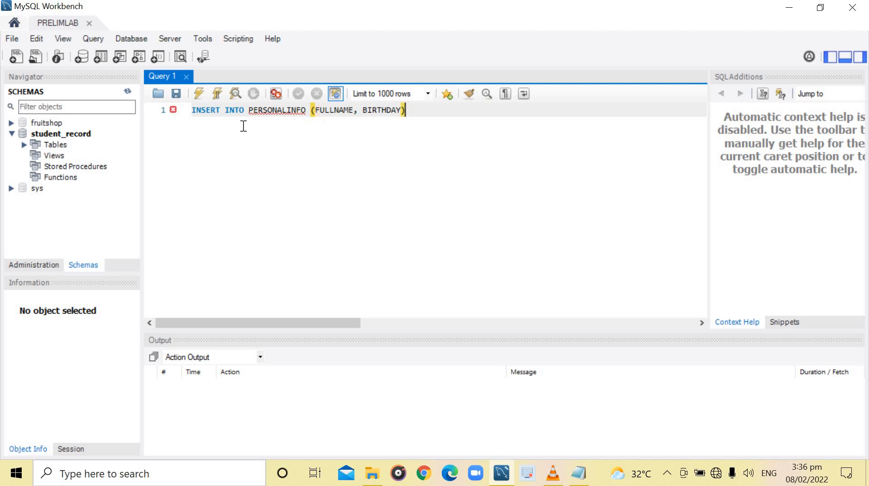
{"action": "type", "text": "VA"}
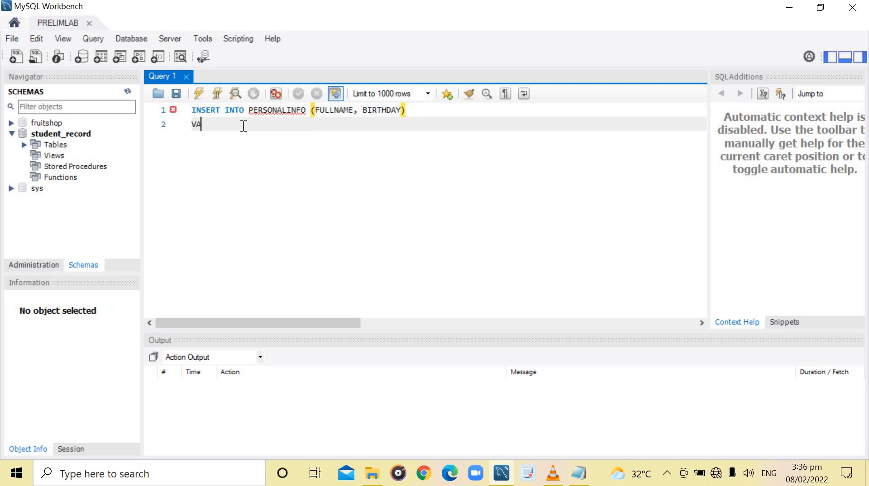
{"action": "type", "text": "LUES"}
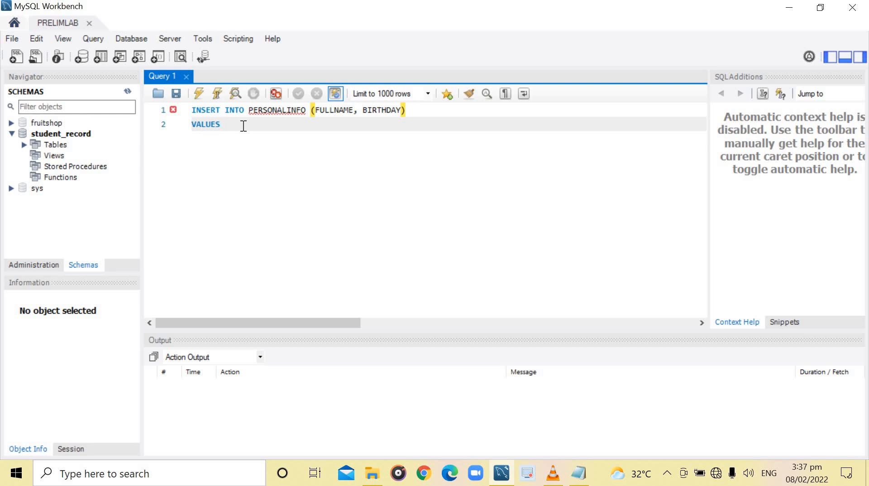
{"action": "type", "text": "();"}
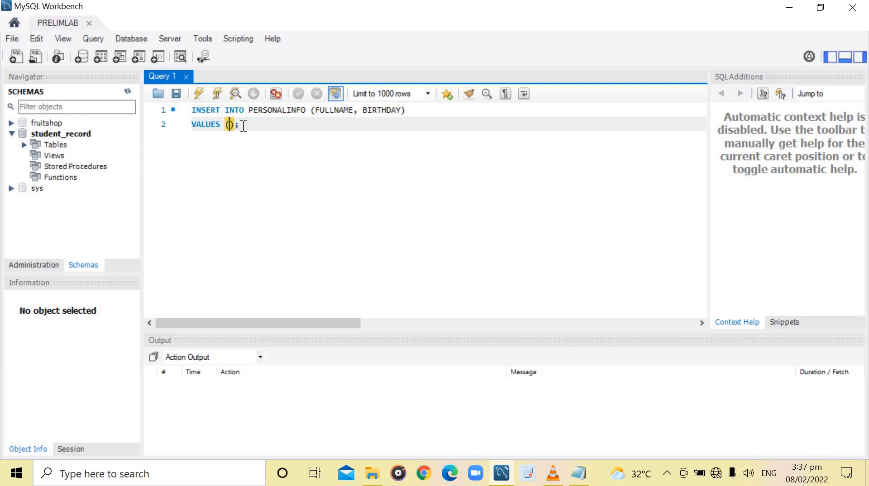
{"action": "type", "text": "'JELAINE"}
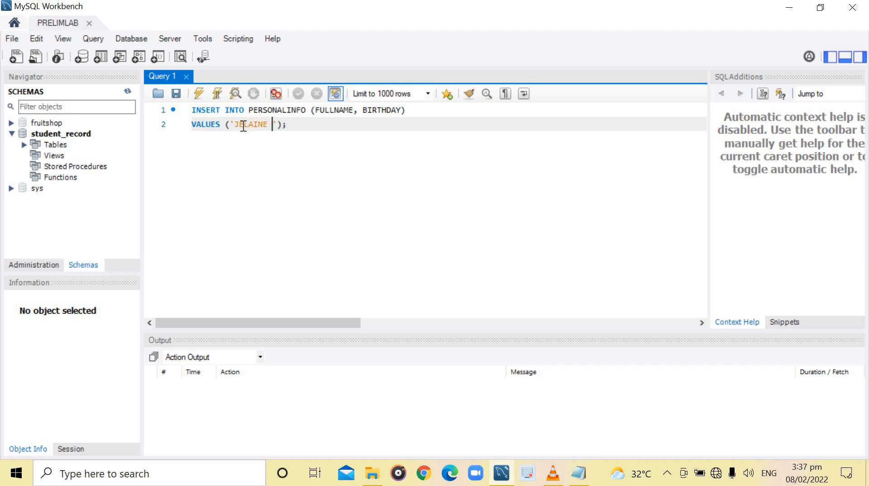
{"action": "type", "text": "L. ARGUE"}
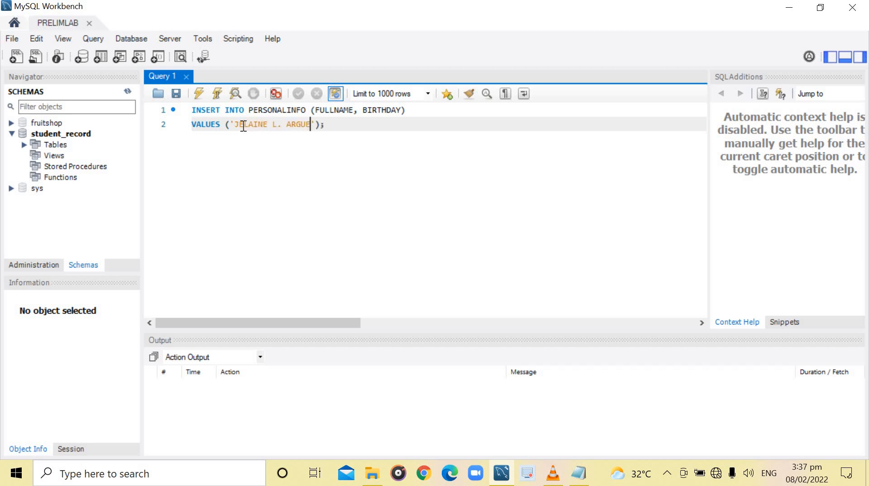
{"action": "type", "text": "LLES',"}
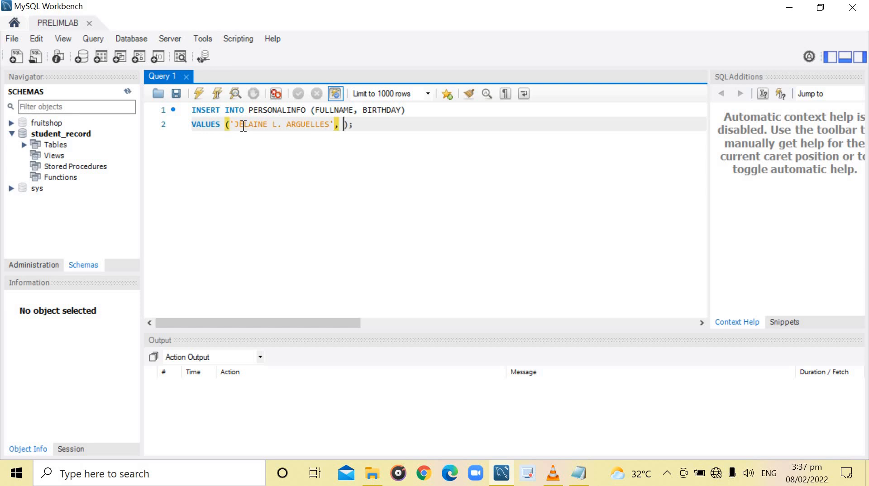
{"action": "type", "text": "''"}
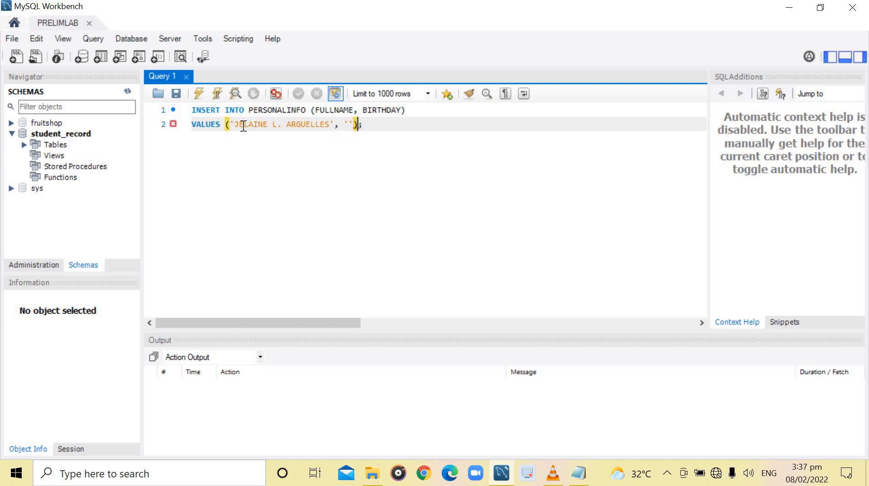
{"action": "type", "text": "1"}
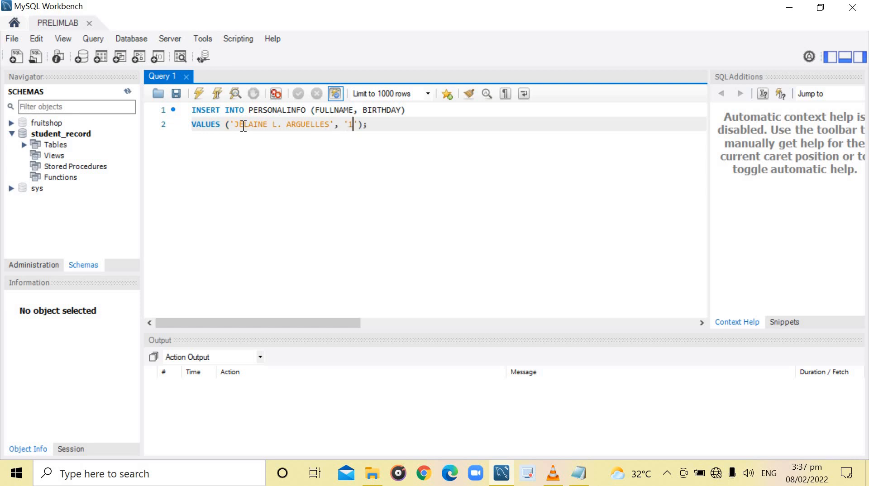
{"action": "type", "text": "999"}
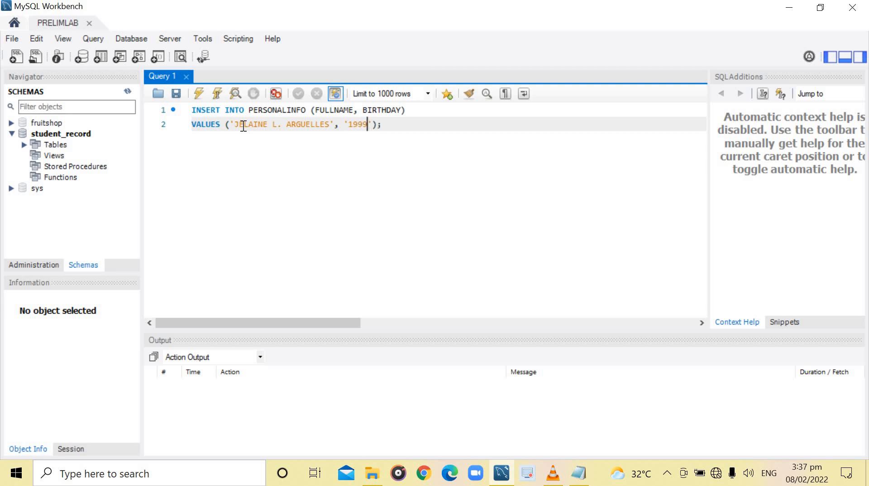
{"action": "type", "text": "-12-1"}
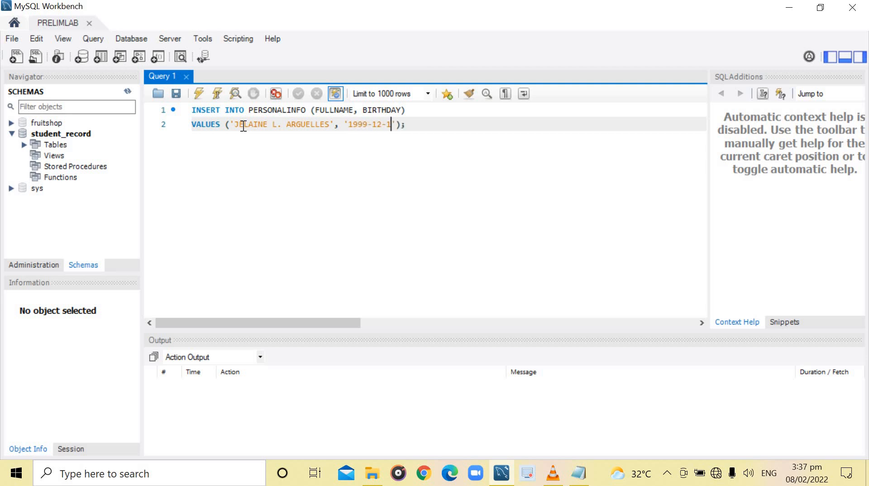
{"action": "type", "text": "6"}
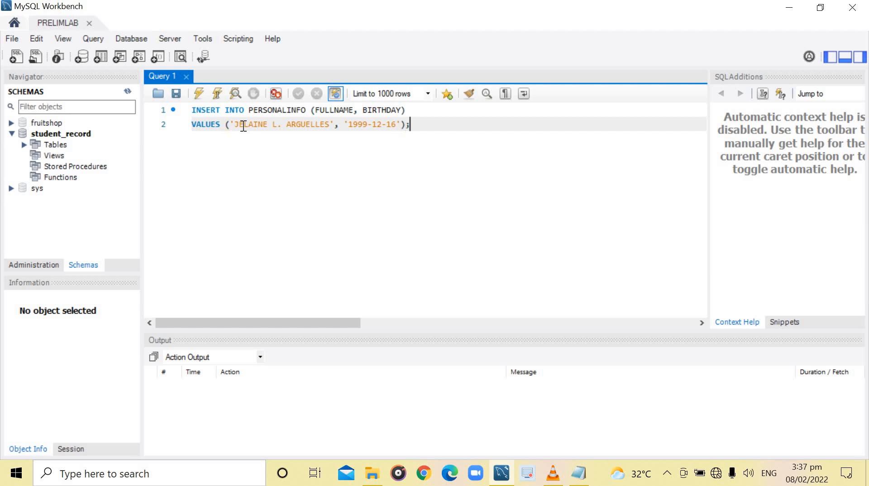
Step: Start an INSERT INTO ADDRESSINFO listing the MUNICIPALITY and PROVINCE columns
{"action": "type", "text": "INS"}
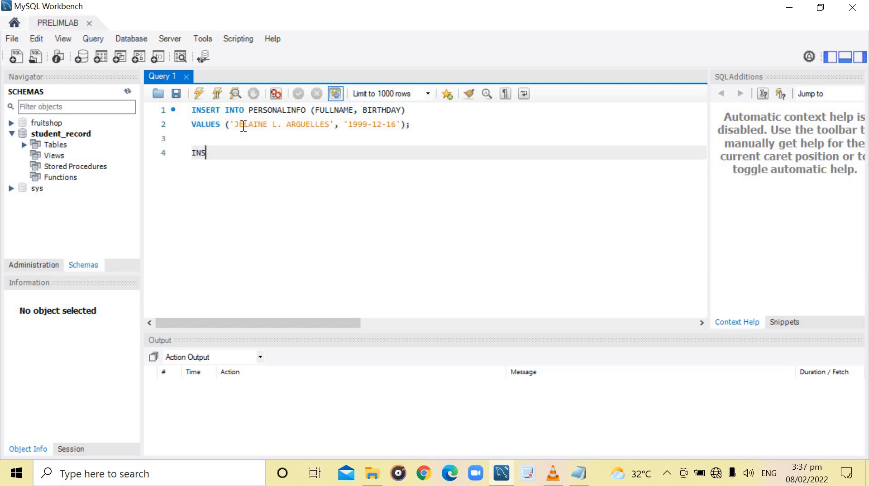
{"action": "type", "text": "ERT INTO"}
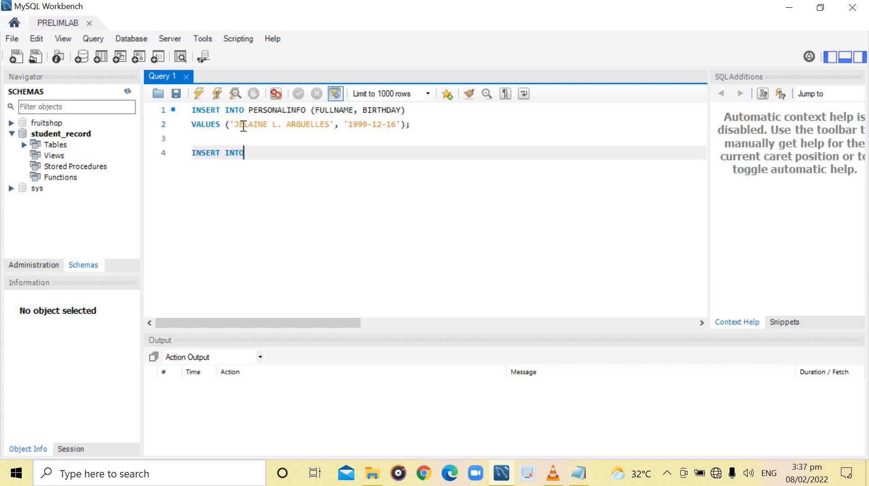
{"action": "type", "text": "ADDRE"}
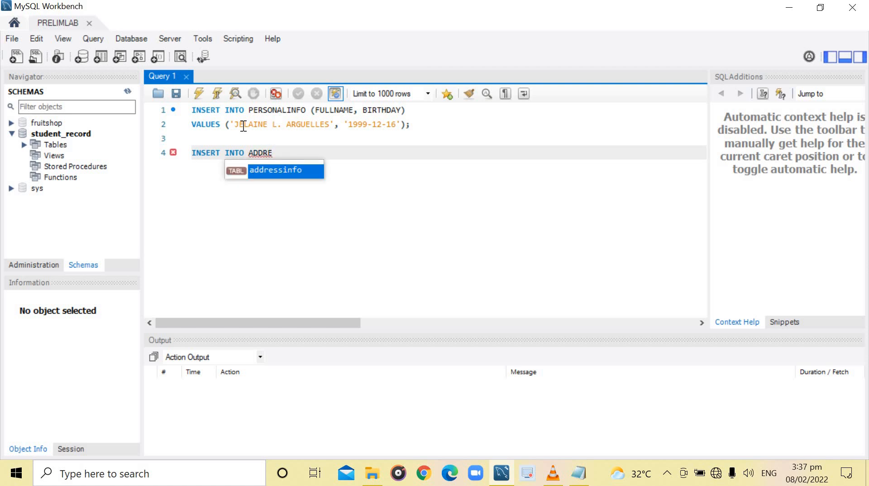
{"action": "type", "text": "SSINFO ("}
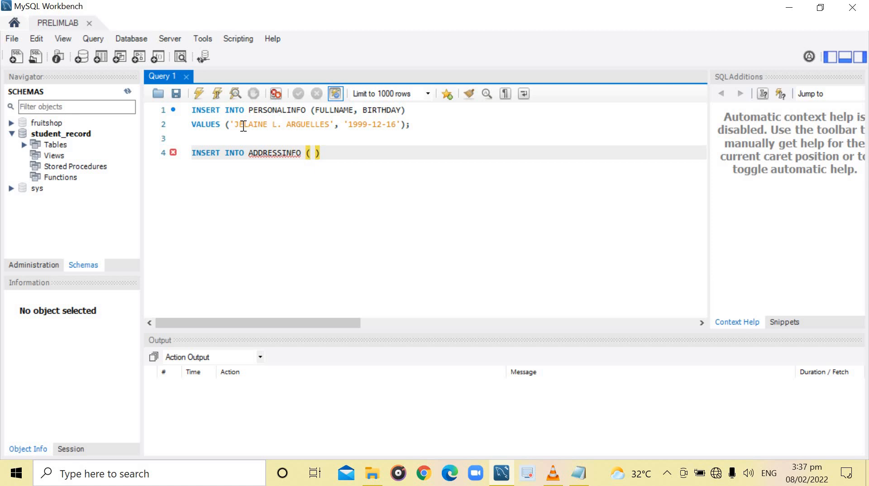
{"action": "type", "text": "MUNICI"}
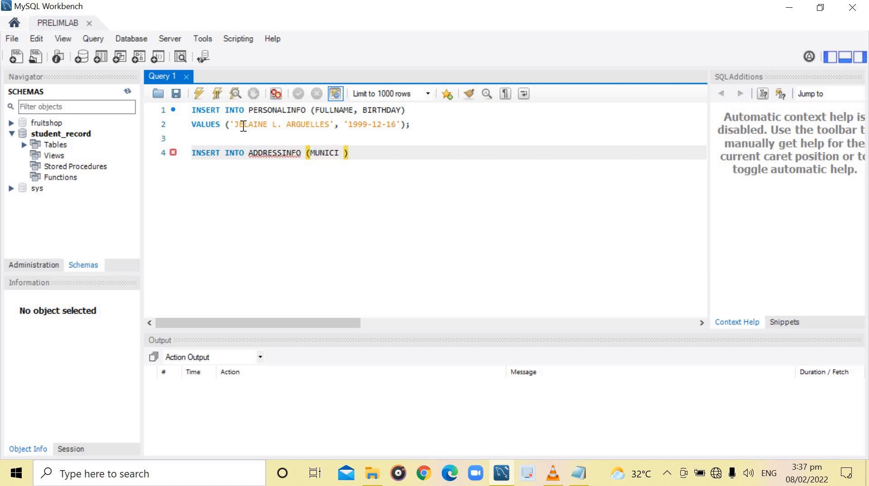
{"action": "type", "text": "PAL"}
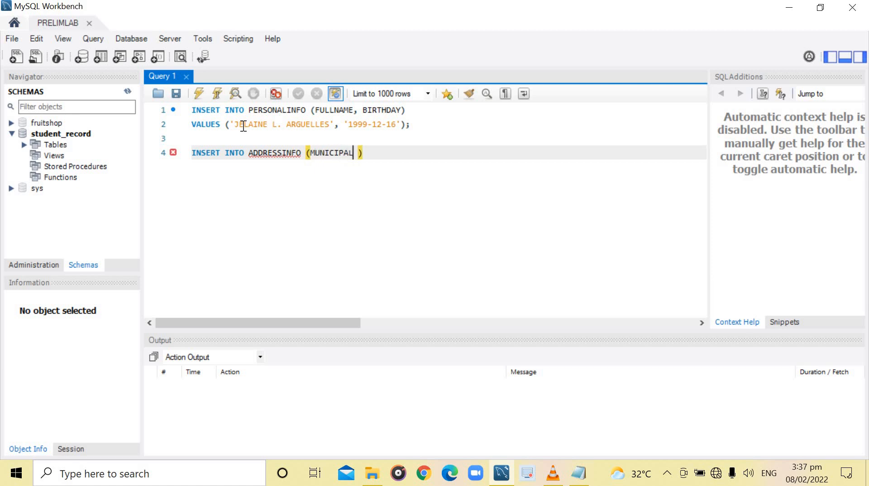
{"action": "type", "text": "I"}
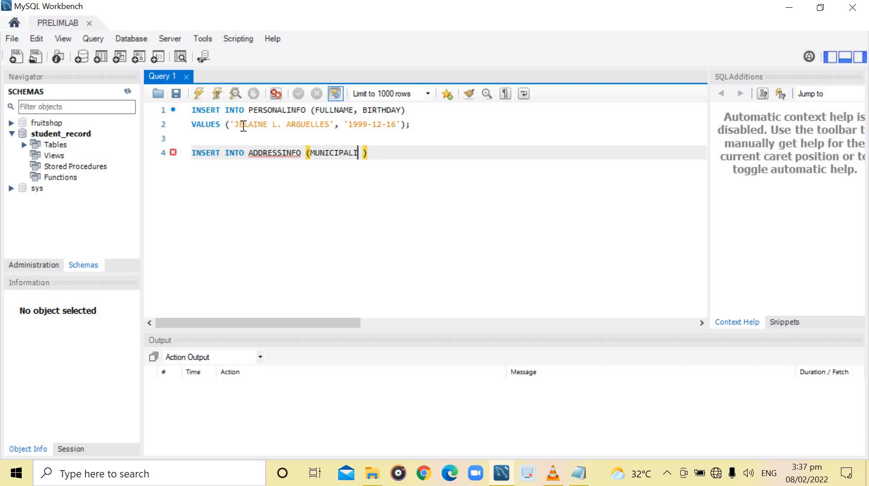
{"action": "type", "text": "TY, P"}
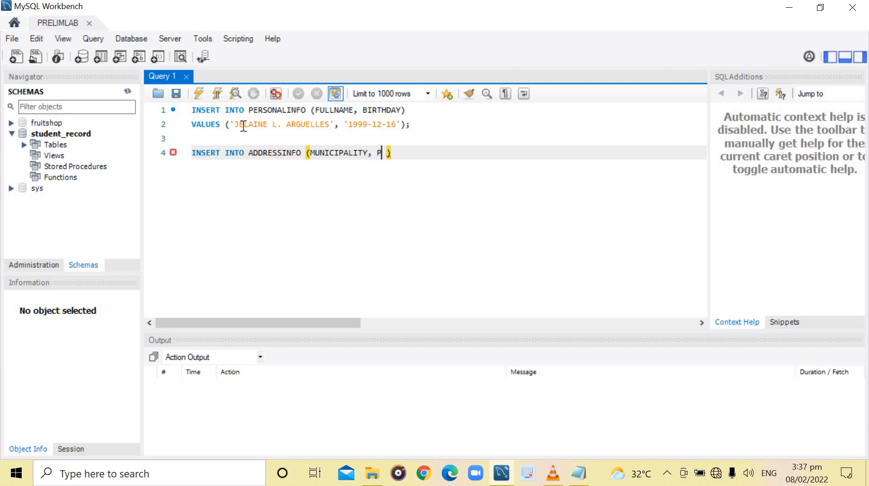
{"action": "type", "text": "ROVINC"}
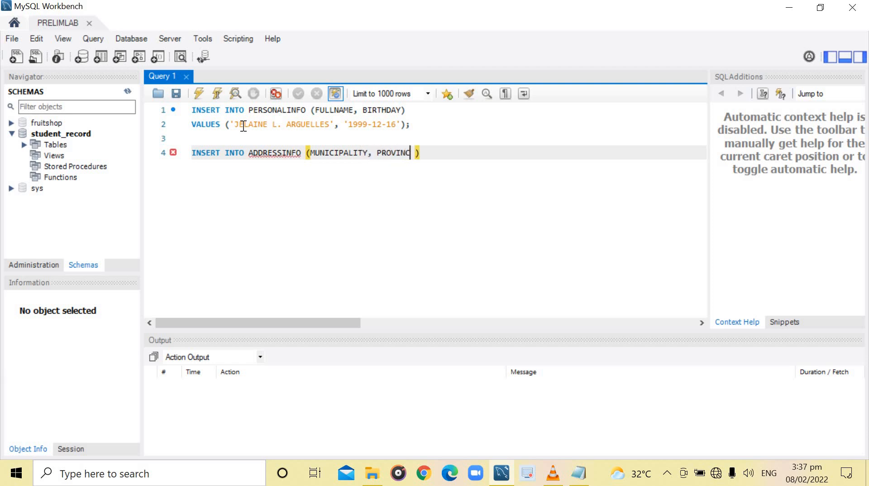
{"action": "type", "text": "E"}
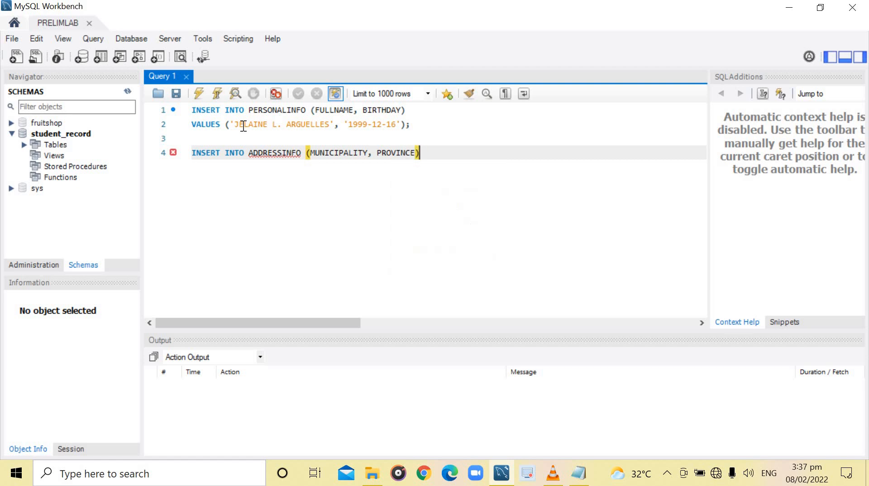
Step: Give the ADDRESSINFO insert the values 'PEREZ' and 'QUEZON'
{"action": "type", "text": "VALUES"}
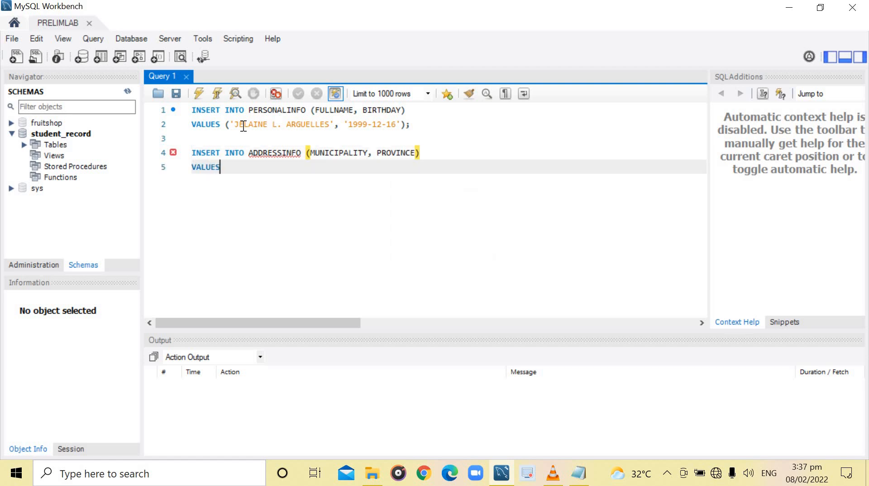
{"action": "type", "text": "()"}
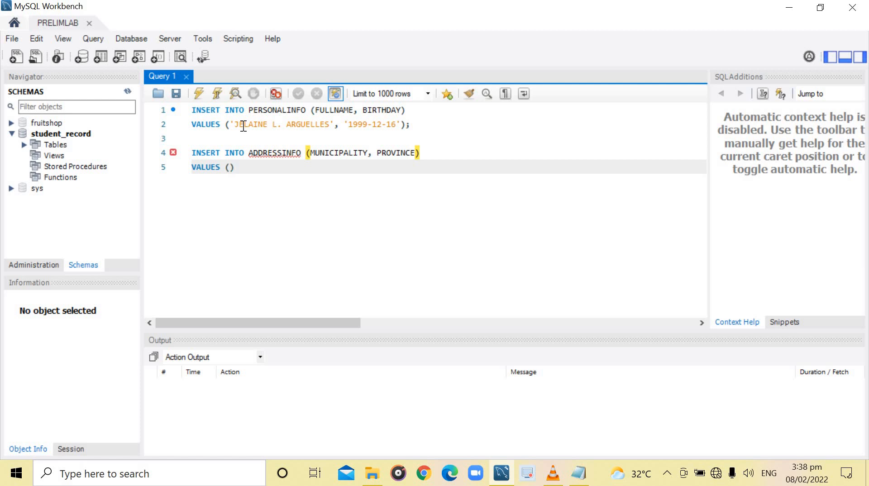
{"action": "type", "text": ";"}
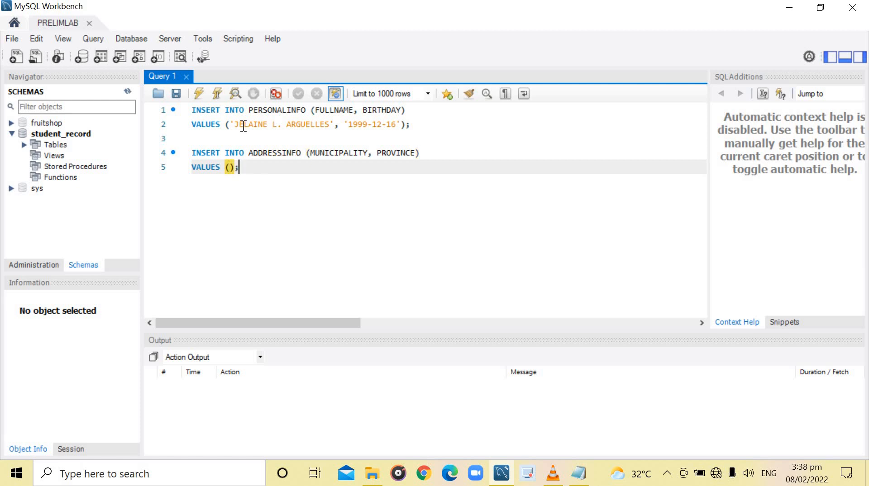
{"action": "type", "text": "'"}
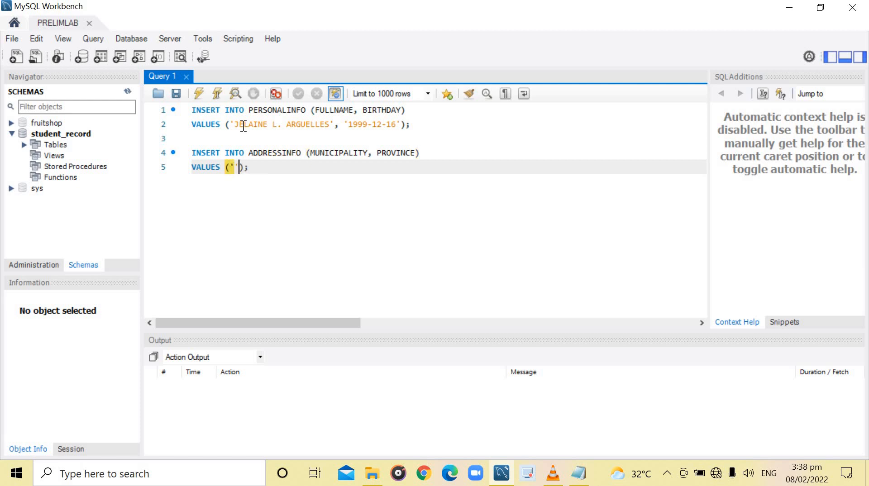
{"action": "type", "text": "PE"}
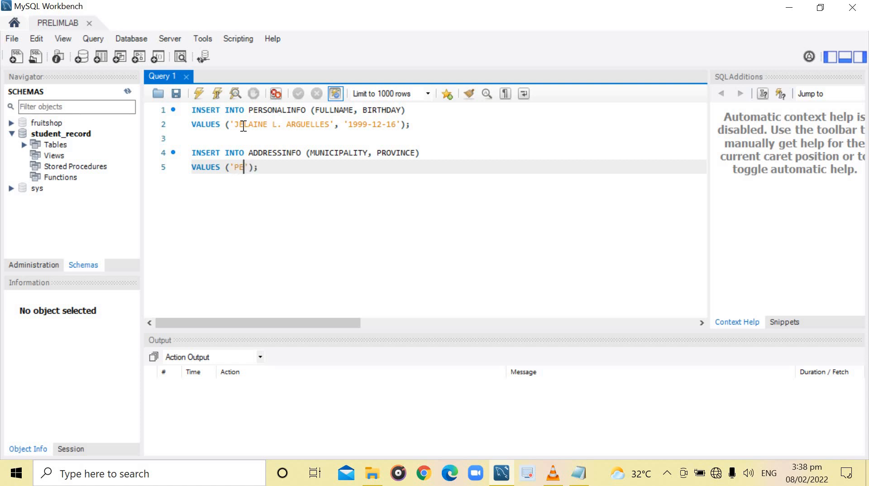
{"action": "type", "text": "RES"}
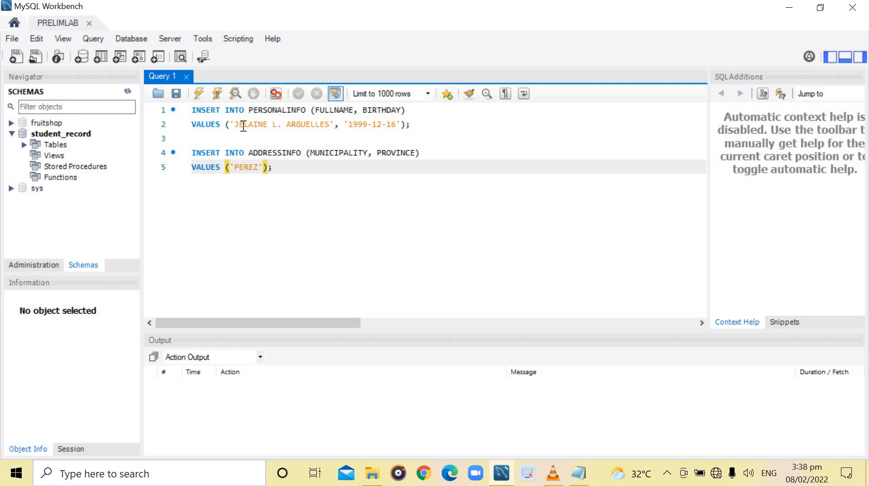
{"action": "type", "text": ", ''"}
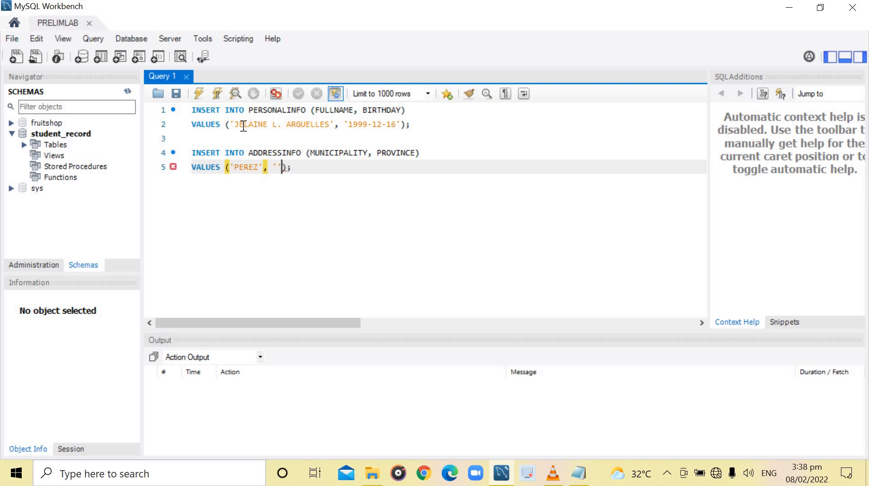
{"action": "type", "text": "QUE"}
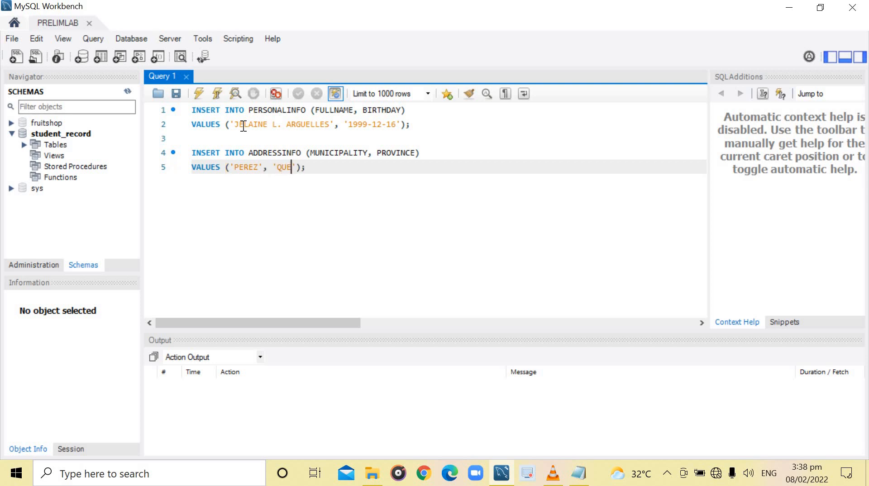
{"action": "type", "text": "ZON"}
{"action": "type", "text": "INSERT INTO C"}
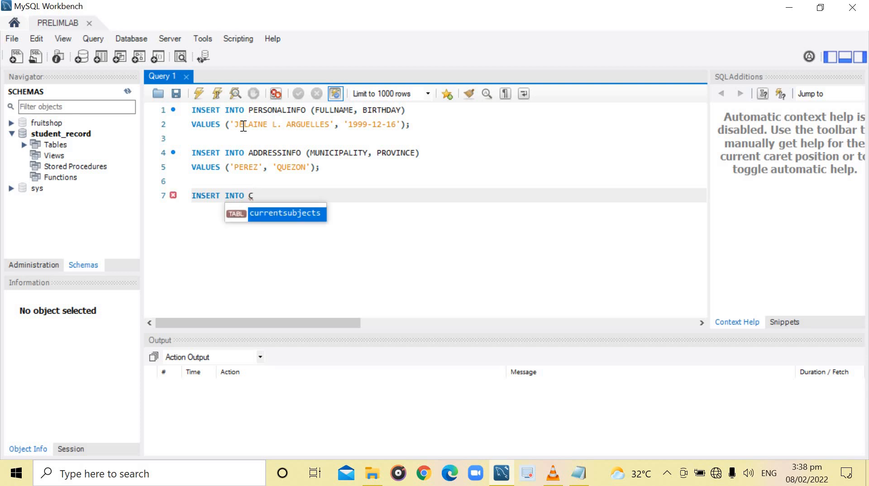
Step: Begin an INSERT INTO CURRENTSUBJECTS, starting the MAJORSUBJECT column name
{"action": "type", "text": "URRENT"}
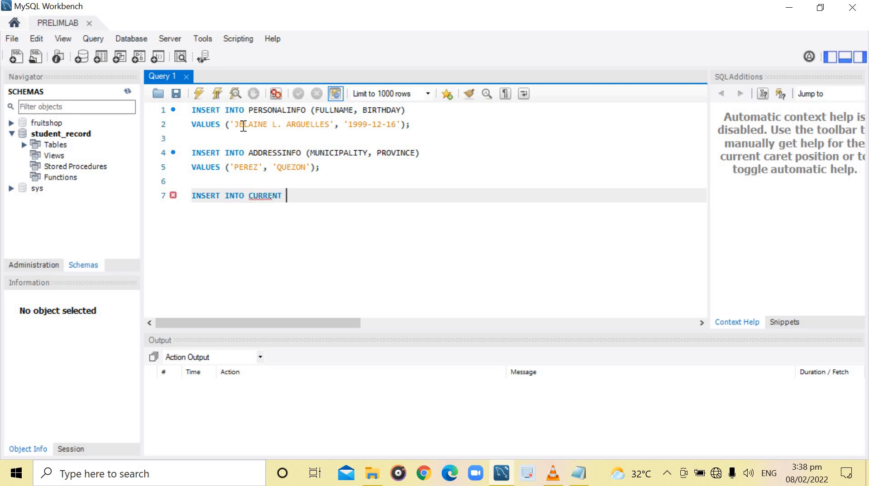
{"action": "type", "text": "SU"}
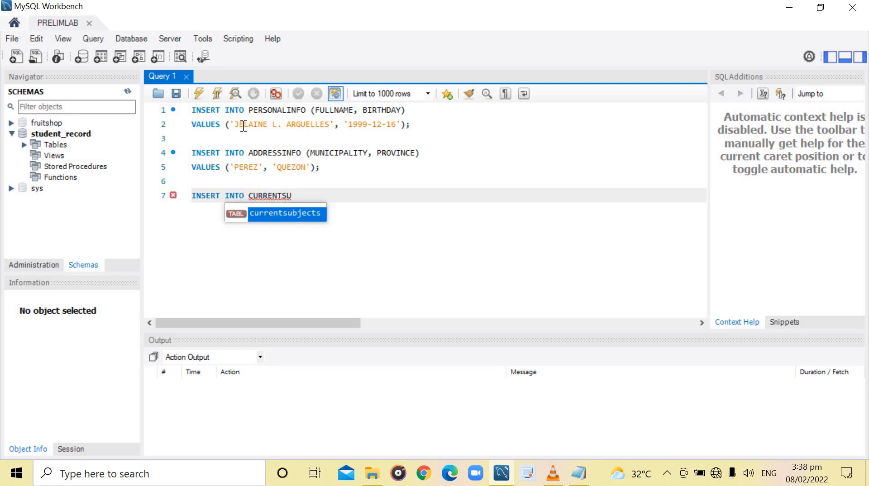
{"action": "type", "text": "BJECTS"}
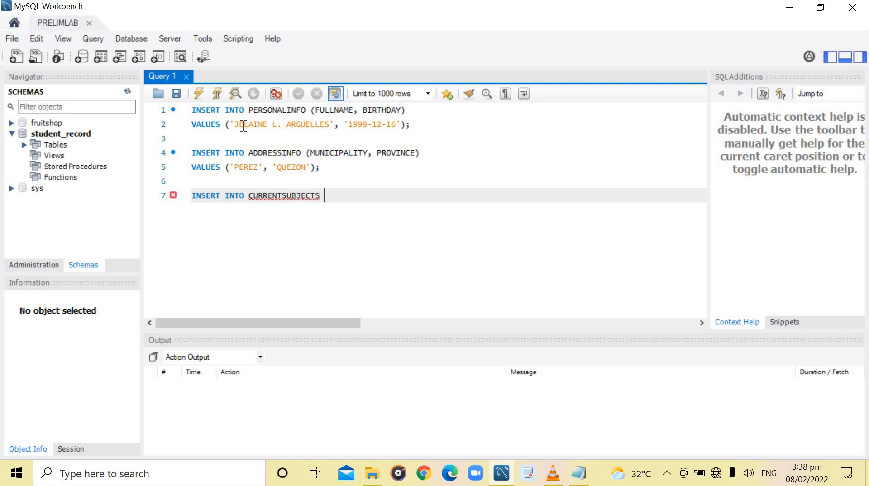
{"action": "type", "text": "()"}
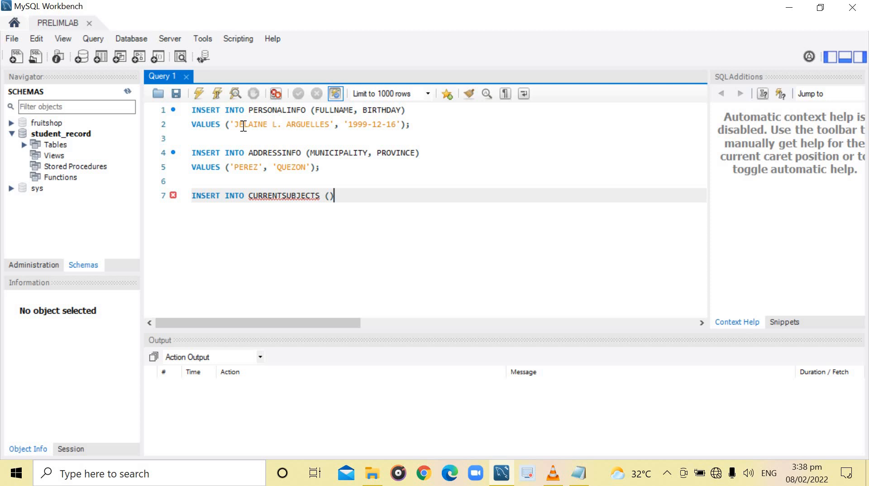
{"action": "type", "text": "M"}
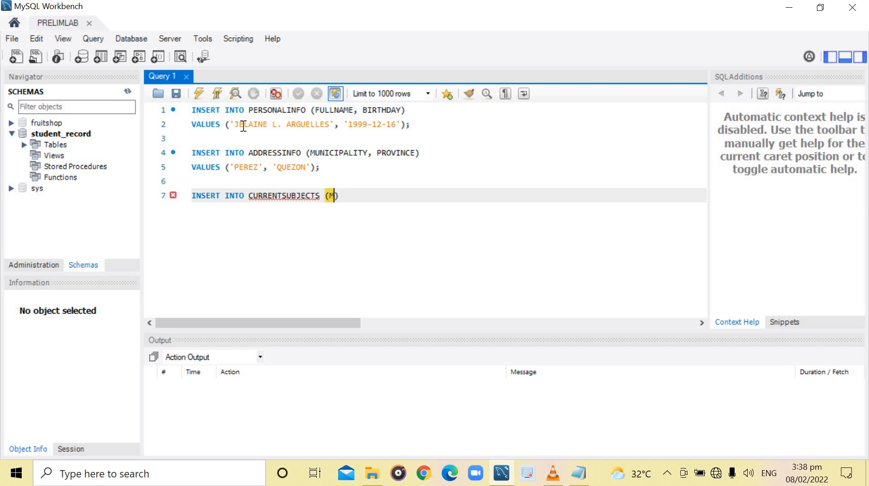
{"action": "type", "text": "JAO"}
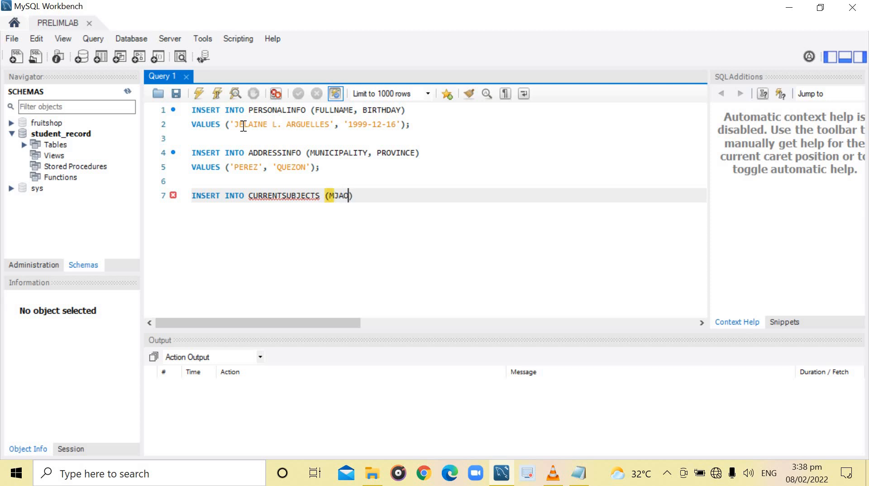
{"action": "key", "text": "BackSpace"}
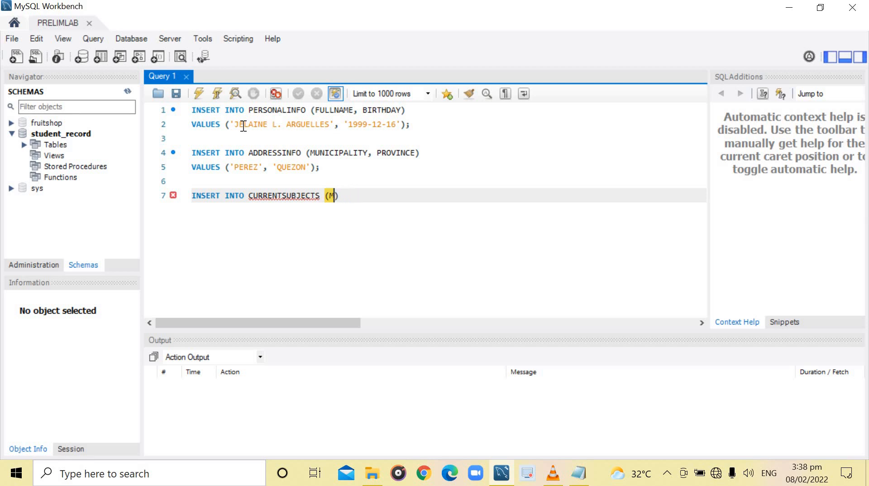
Step: Complete the CURRENTSUBJECTS column list with MAJORSUBJECT and MINORSUBJECT
{"action": "type", "text": "AJ"}
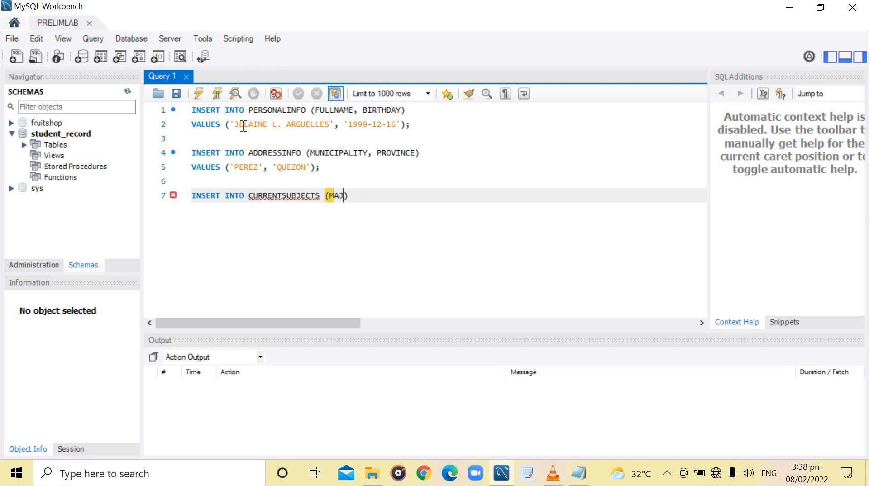
{"action": "type", "text": "ORSUBJE"}
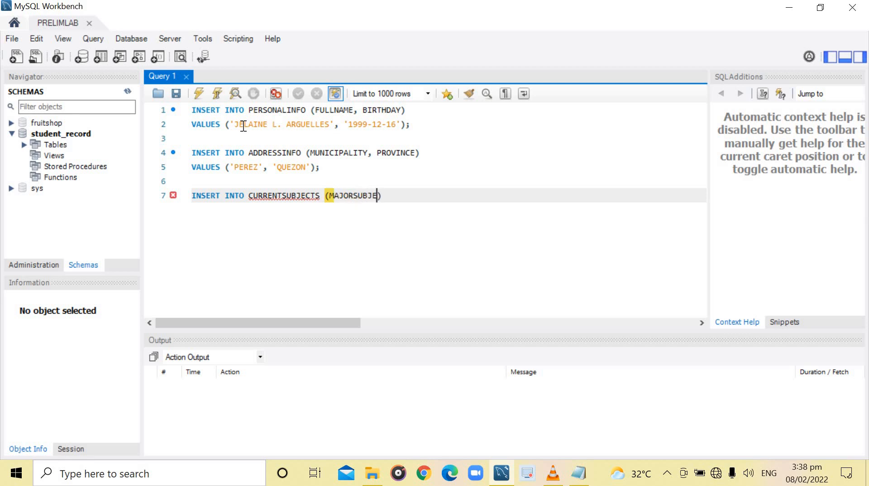
{"action": "type", "text": "T,"}
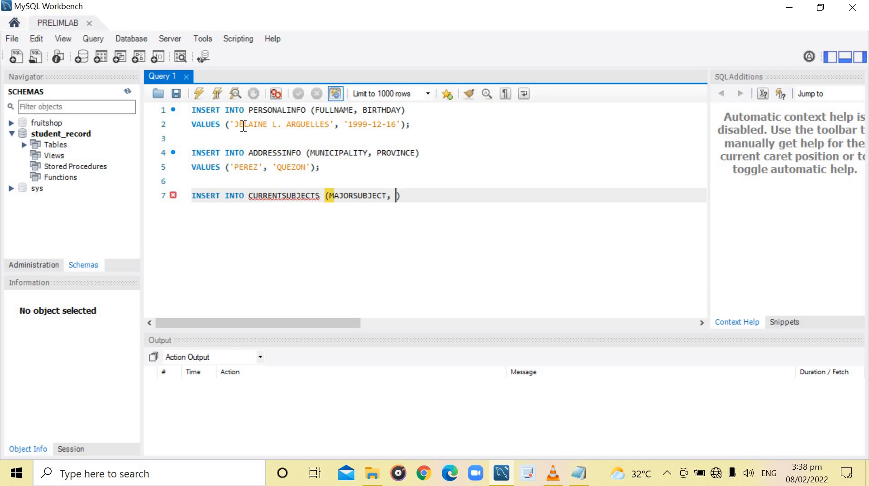
{"action": "type", "text": "MINORSU"}
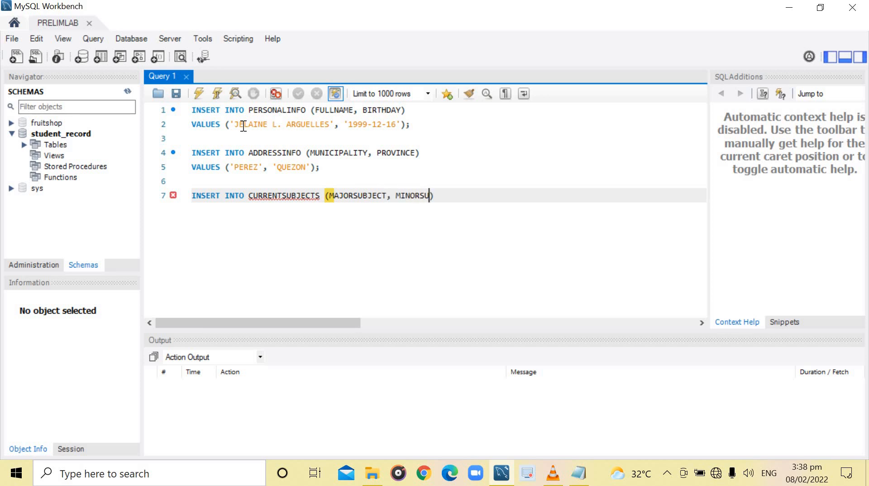
{"action": "type", "text": "BJECT)"}
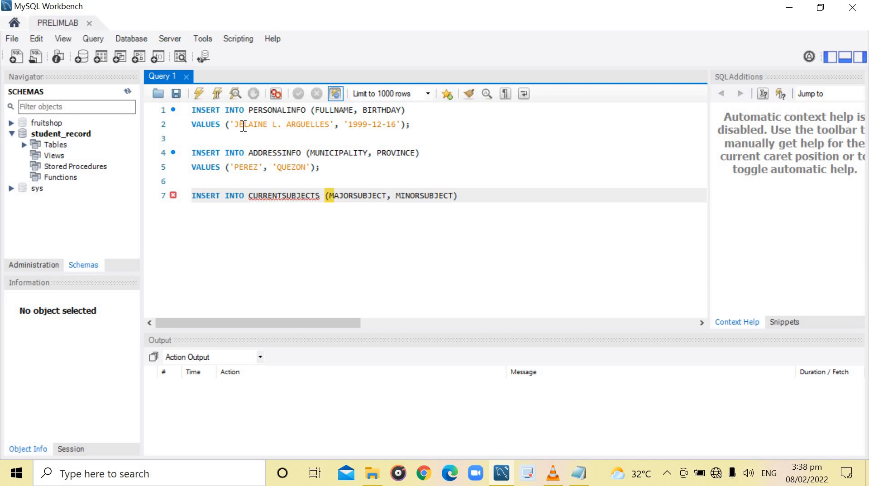
Step: Enter the subject values 'DATABASE MANAGEMENT SYSTEM' and 'MOBILE TECNOLOGY AND IOT'
{"action": "type", "text": "VALUE"}
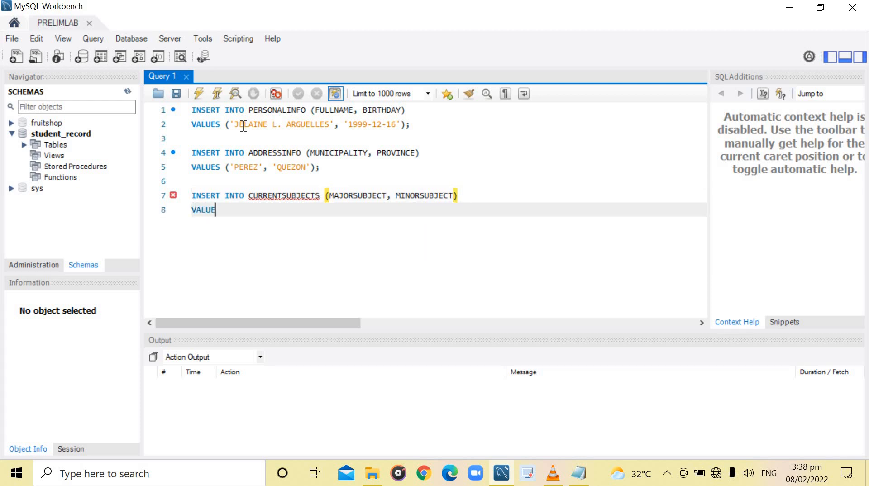
{"action": "type", "text": "S"}
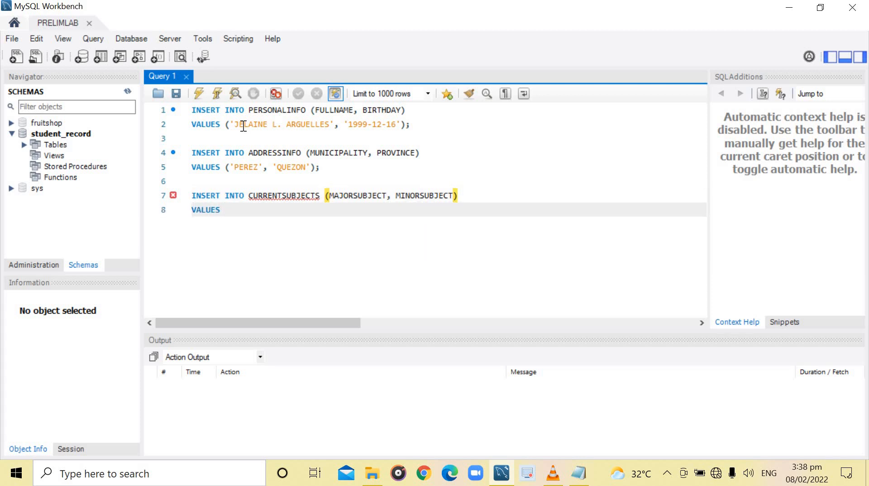
{"action": "type", "text": "();"}
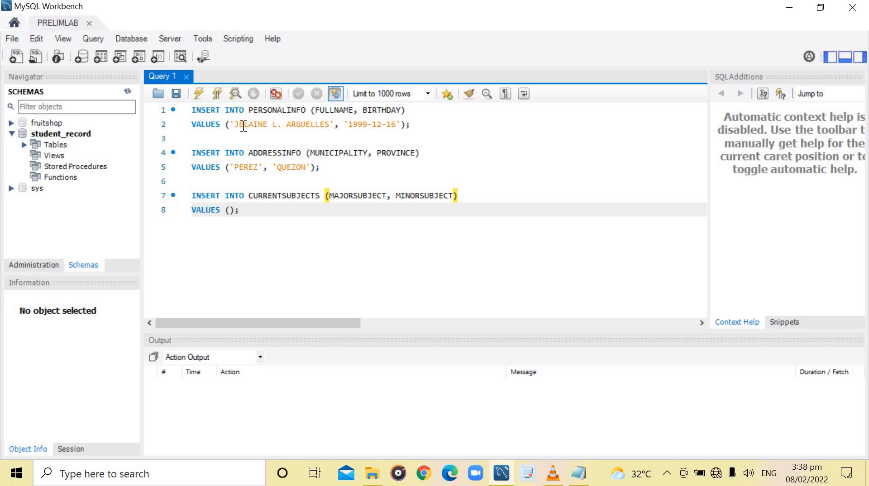
{"action": "type", "text": "'"}
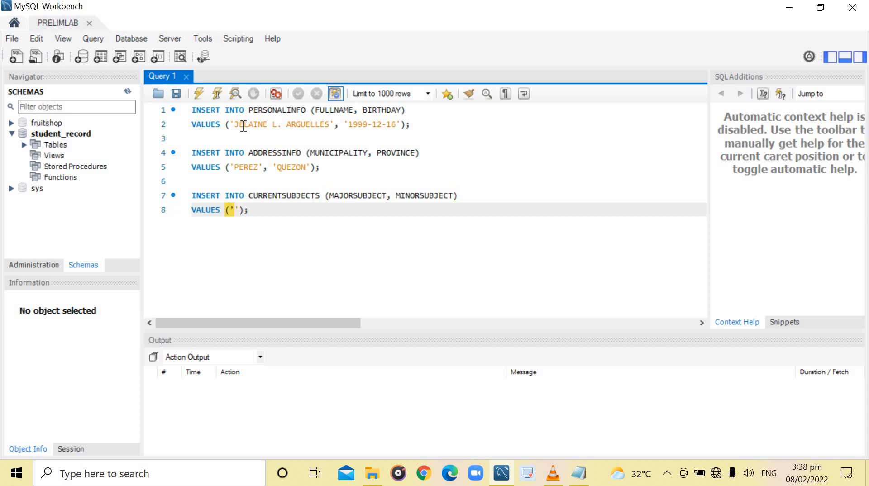
{"action": "type", "text": ",''"}
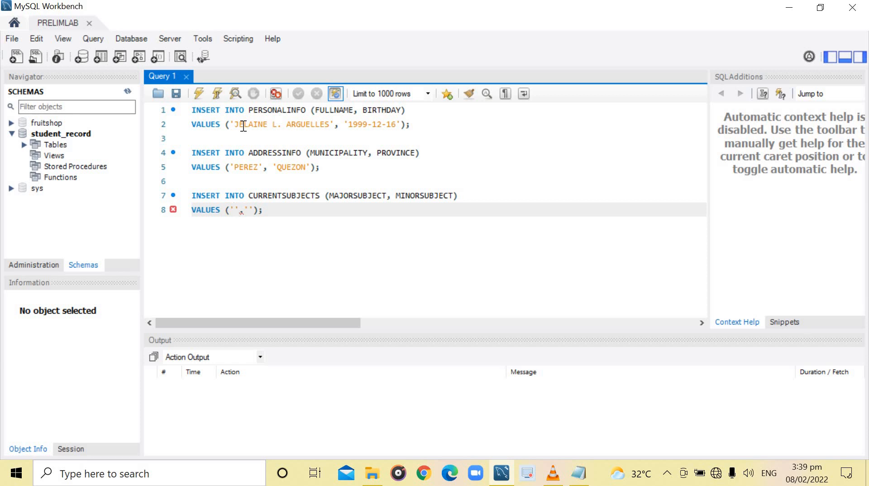
{"action": "type", "text": "DATABASE MANAGEMENT SYSTEM"}
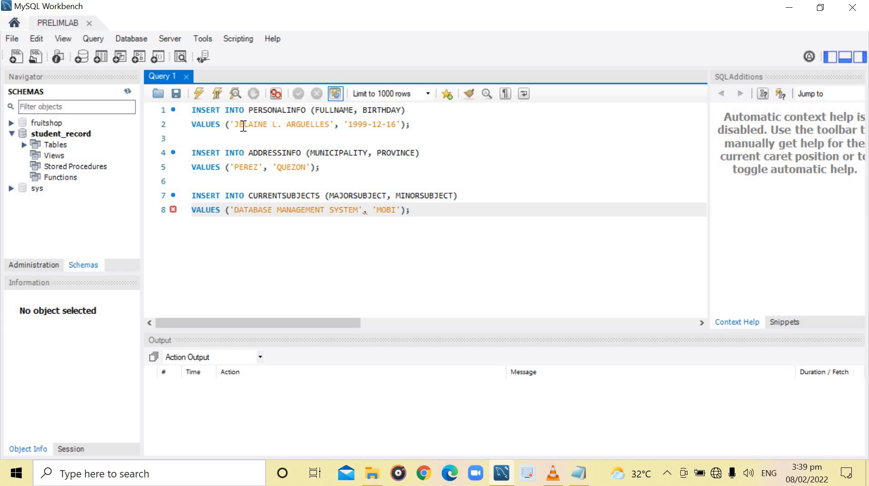
{"action": "type", "text": "LE"}
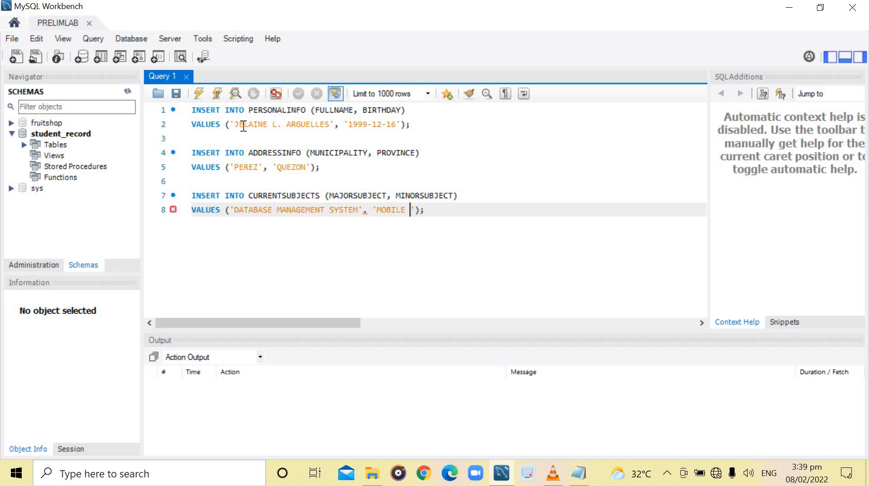
{"action": "type", "text": "TECNOLOGY"}
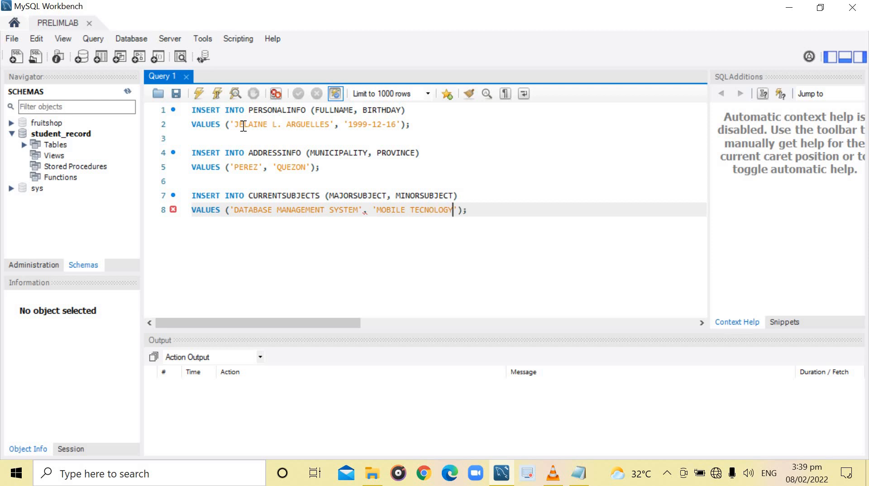
{"action": "type", "text": "AND"}
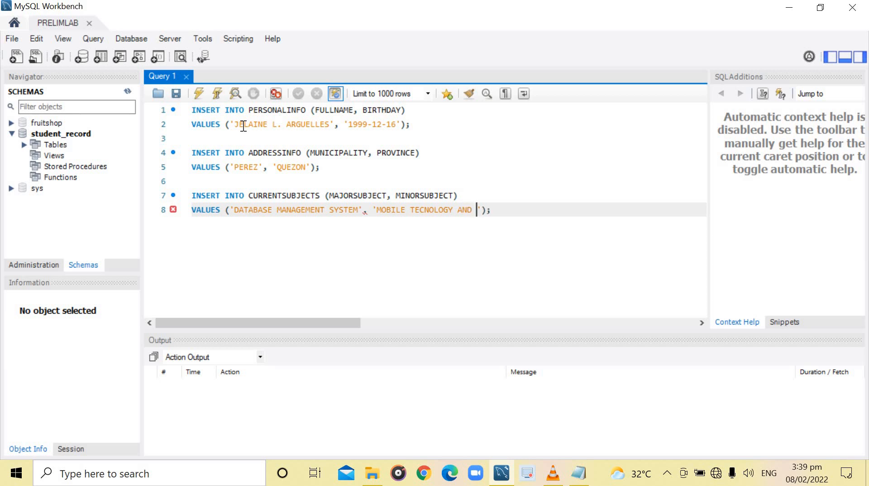
{"action": "type", "text": "IOT"}
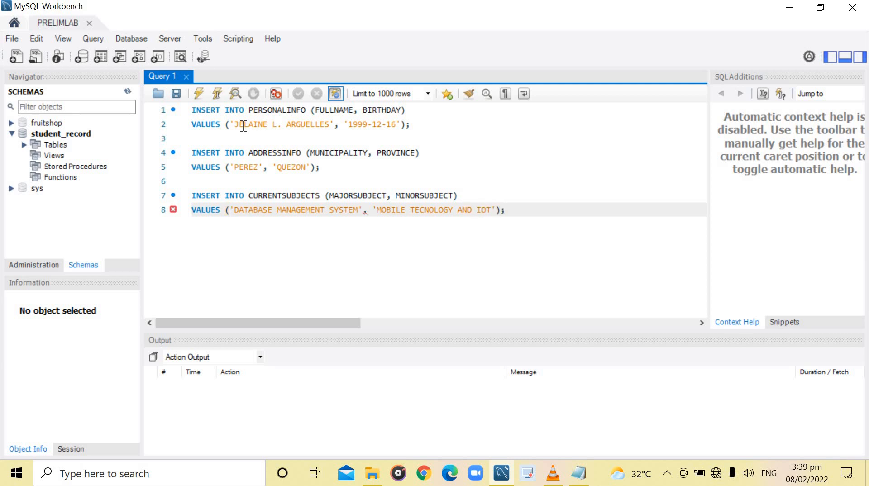
{"action": "type", "text": "INSERT"}
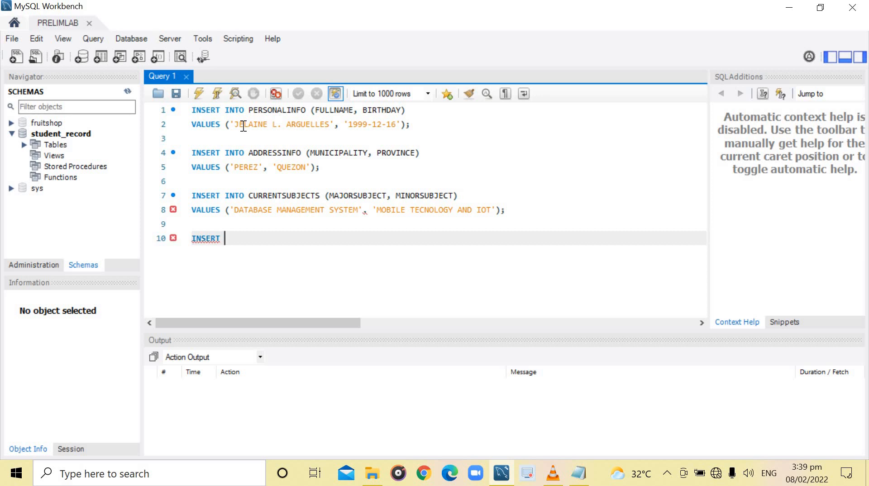
Step: Write INSERT INTO MYRECORDS with the ACTIVITIES and EXAM columns
{"action": "type", "text": "INTO MYR"}
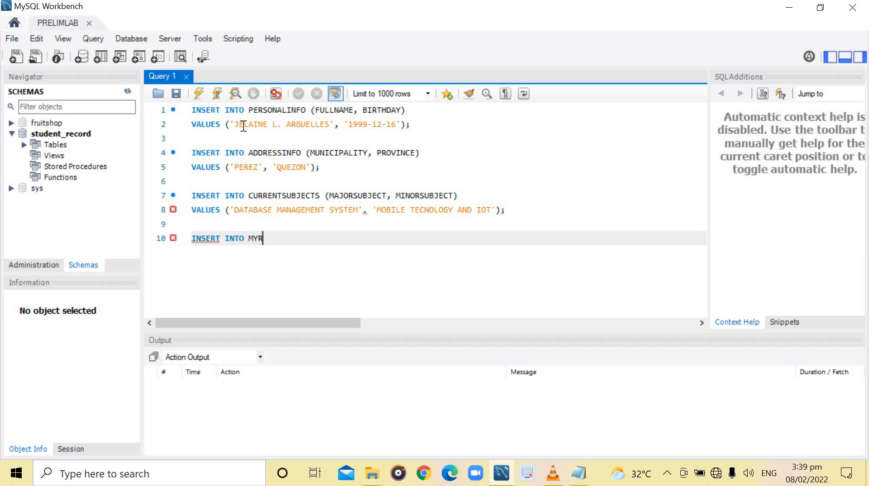
{"action": "type", "text": "ECORDS"}
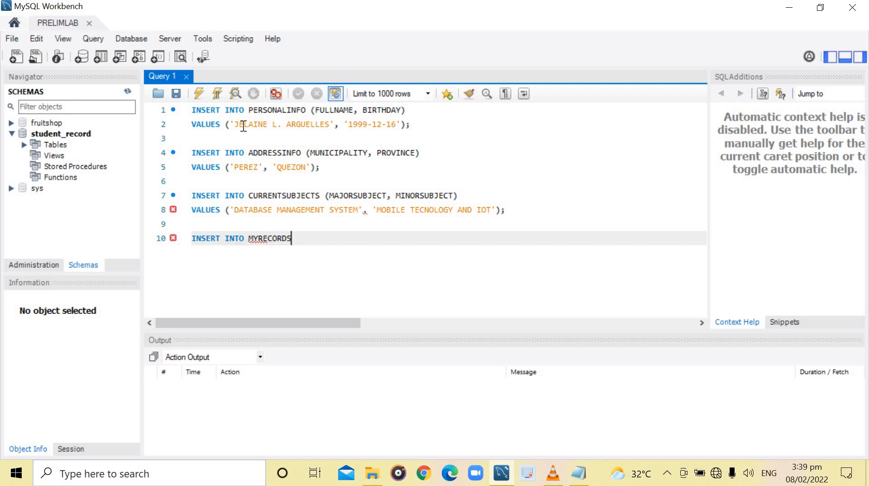
{"action": "type", "text": "()"}
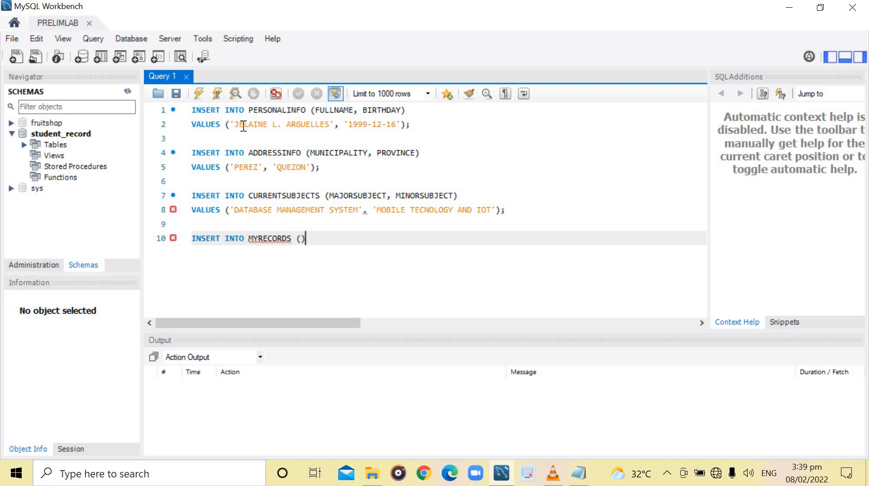
{"action": "type", "text": "ACTI"}
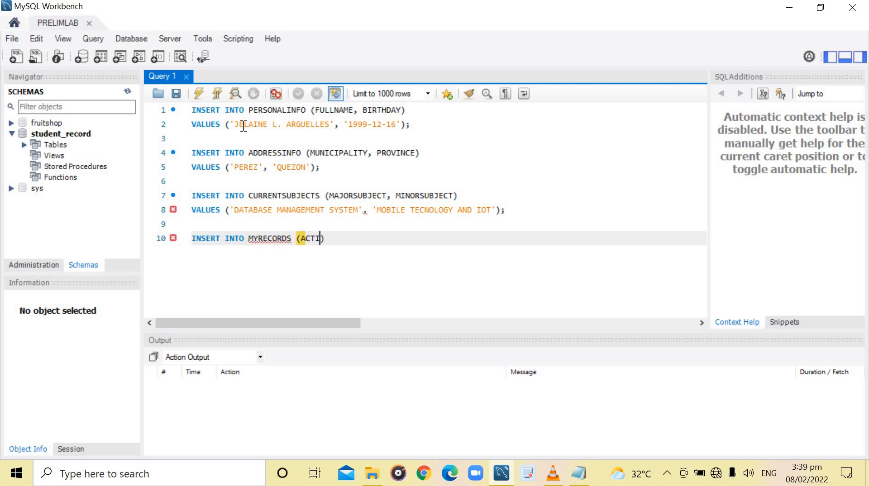
{"action": "type", "text": "VITIES,"}
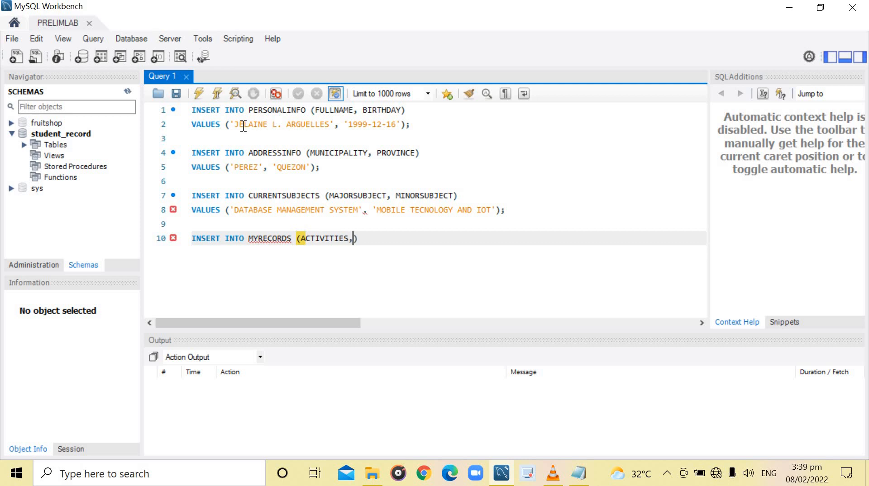
{"action": "type", "text": "EXAM"}
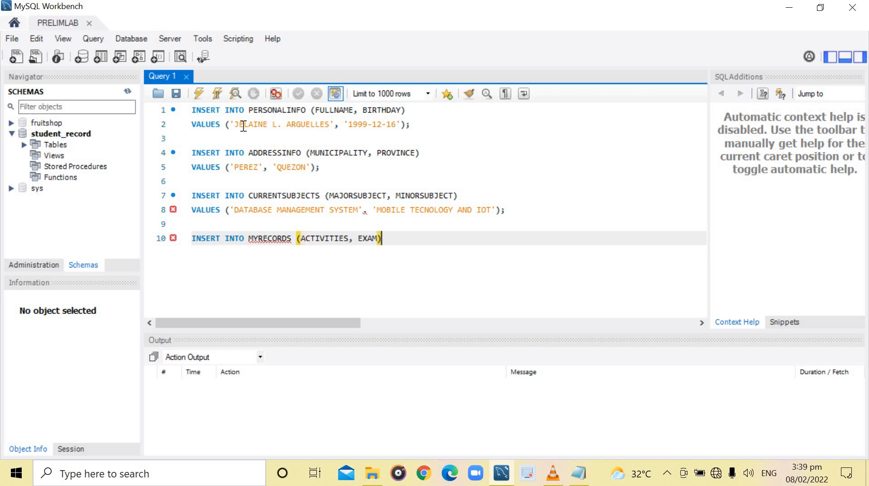
Step: Fill the MYRECORDS values with '5/10' and '90/100' and end the line with a semicolon
{"action": "type", "text": "VALU"}
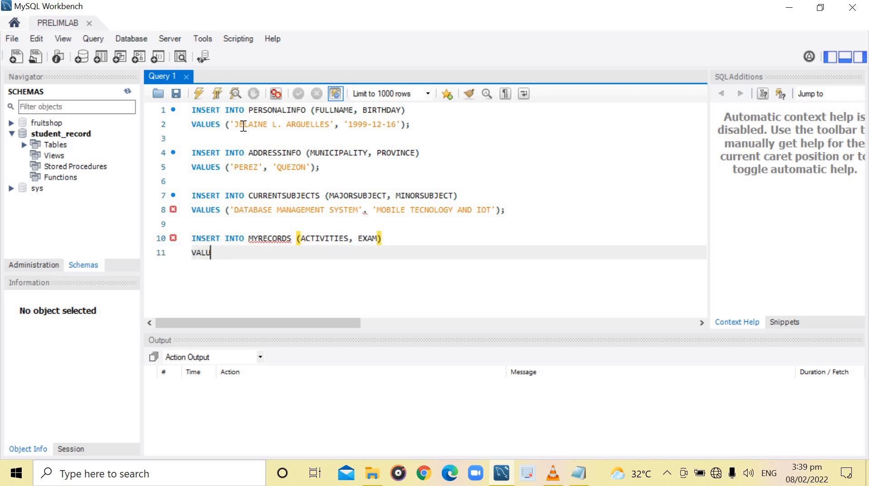
{"action": "type", "text": "ES ()"}
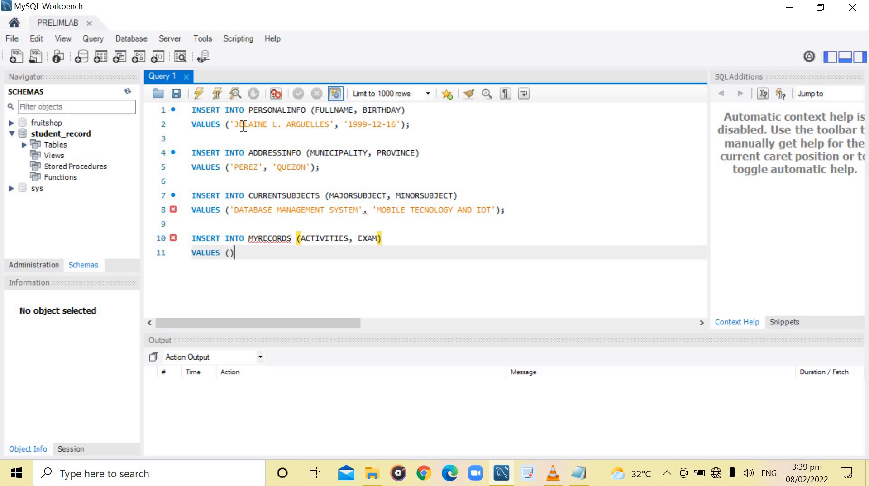
{"action": "type", "text": "'"}
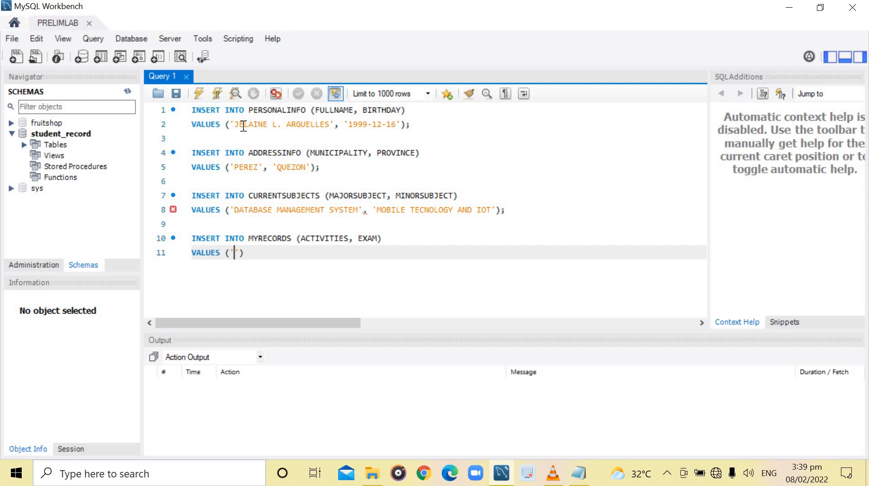
{"action": "type", "text": "S"}
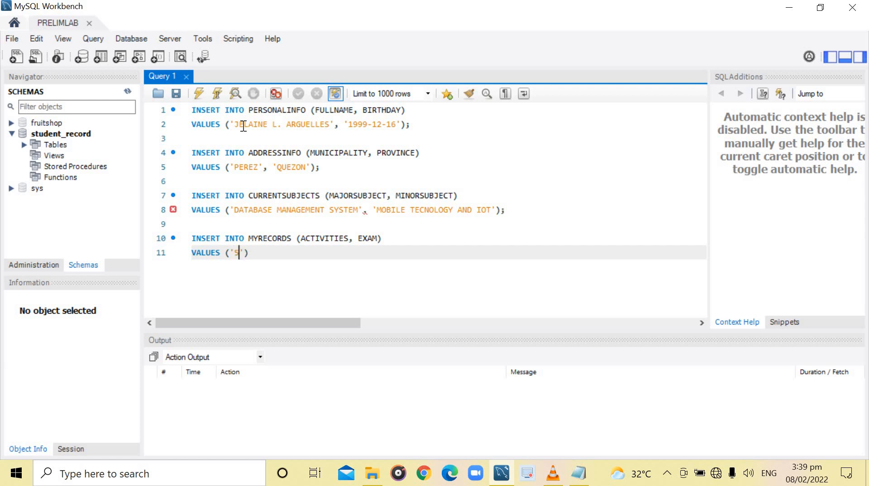
{"action": "type", "text": "/10"}
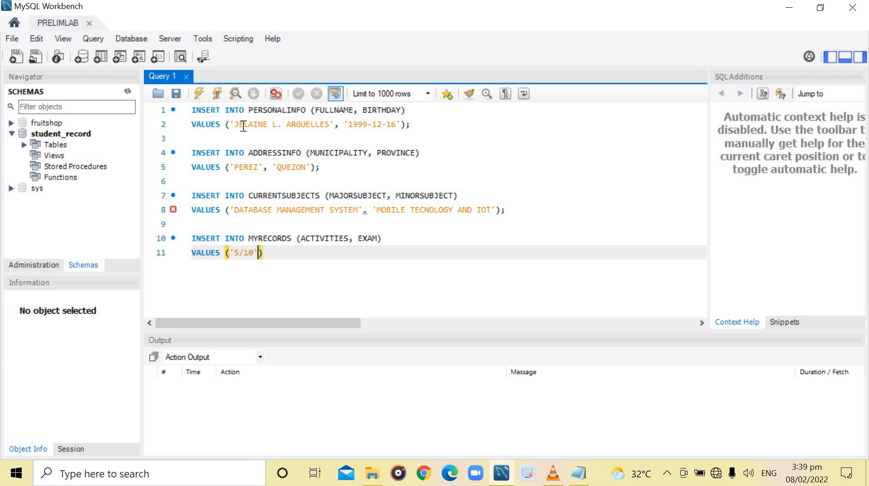
{"action": "type", "text": ","}
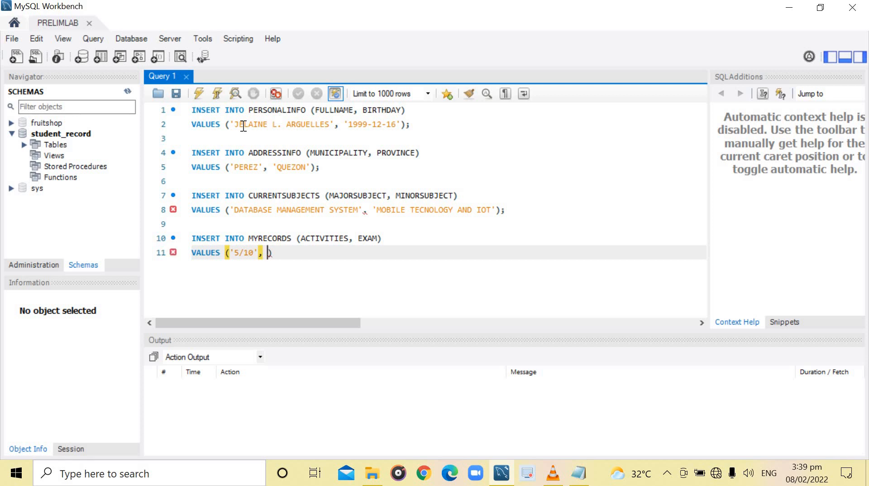
{"action": "type", "text": "90"}
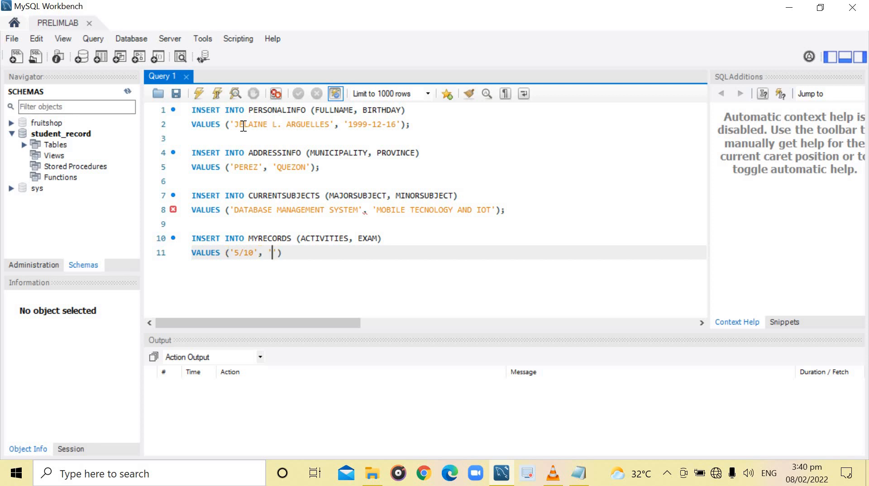
{"action": "type", "text": "90/100"}
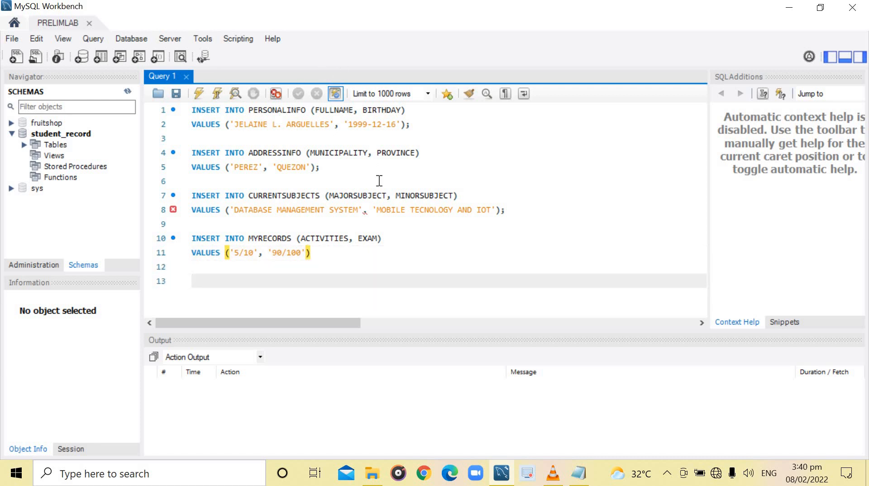
{"action": "left_click", "coordinate": [365, 209]}
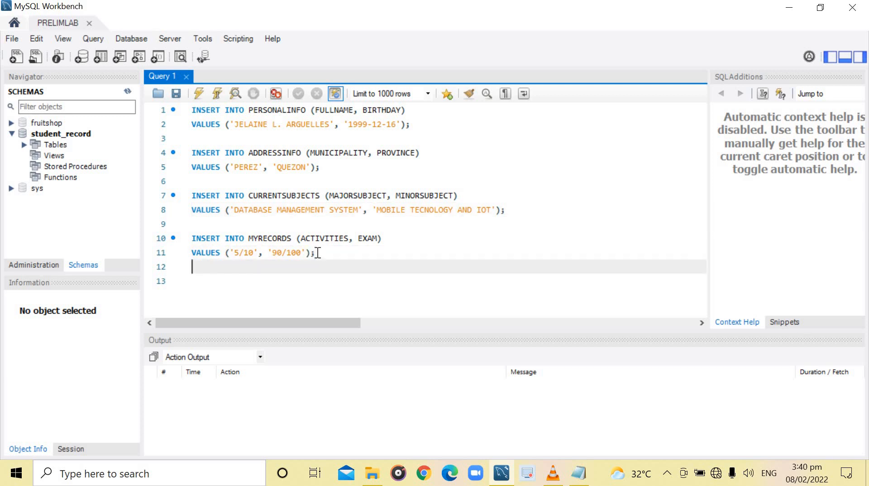
{"action": "type", "text": "INSEERT"}
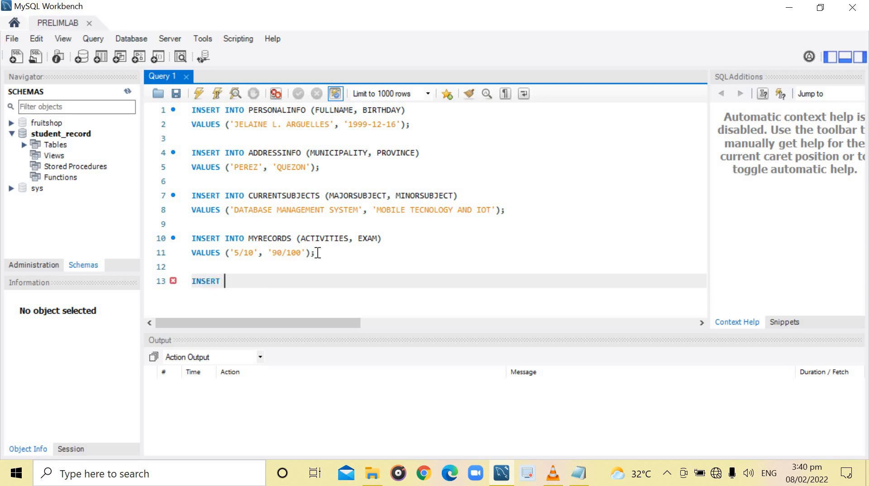
Step: Write INSERT INTO MYGRADES with the PRELIM and MIDTERM columns, removing stray text
{"action": "type", "text": "INTO M"}
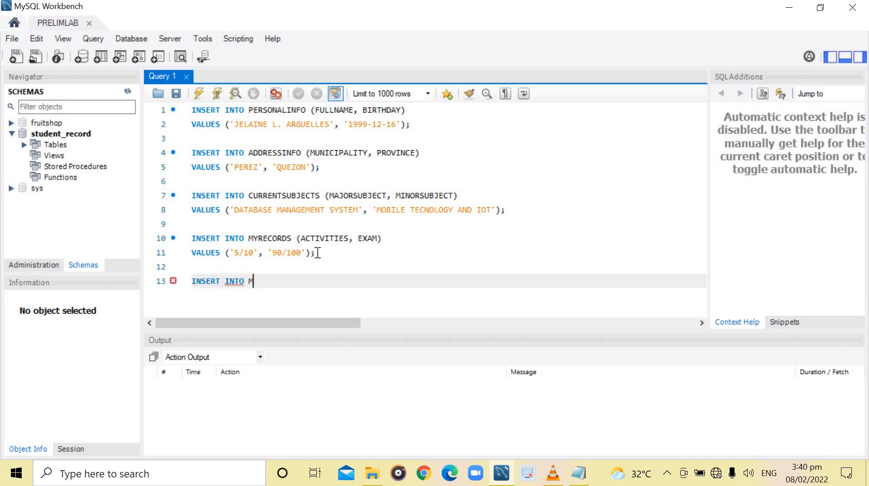
{"action": "type", "text": "YGRADES ("}
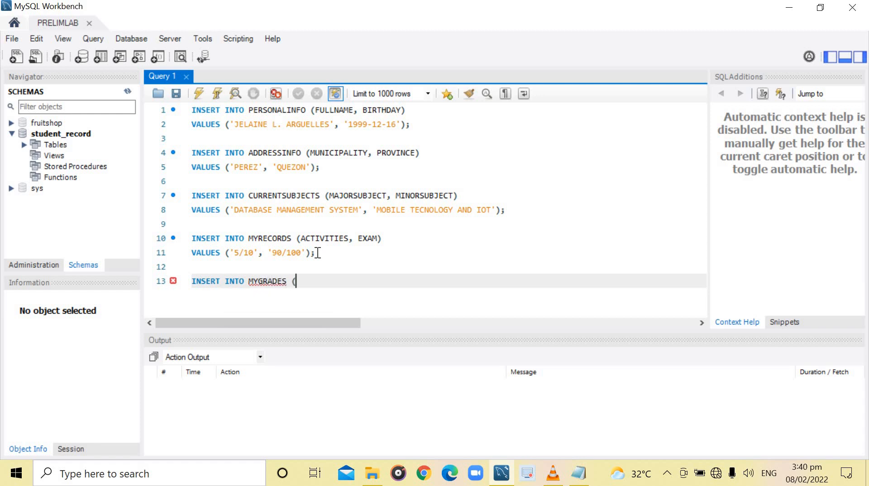
{"action": "type", "text": ")"}
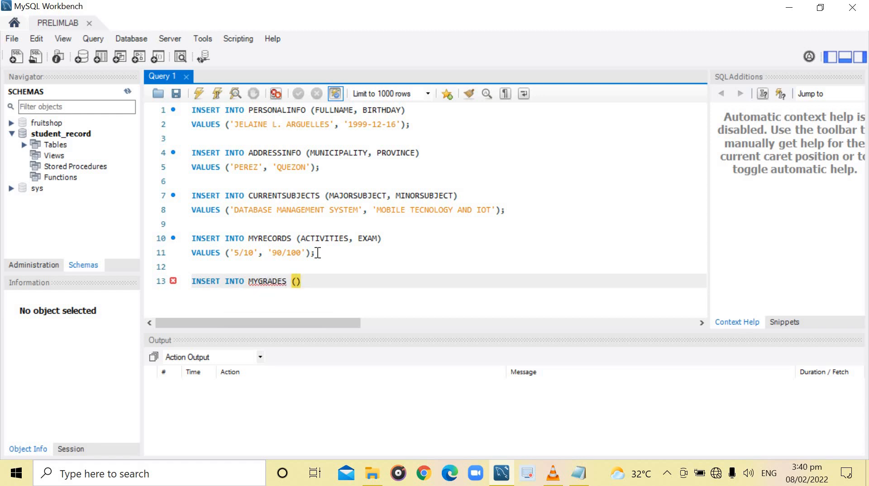
{"action": "type", "text": "PRELIM,"}
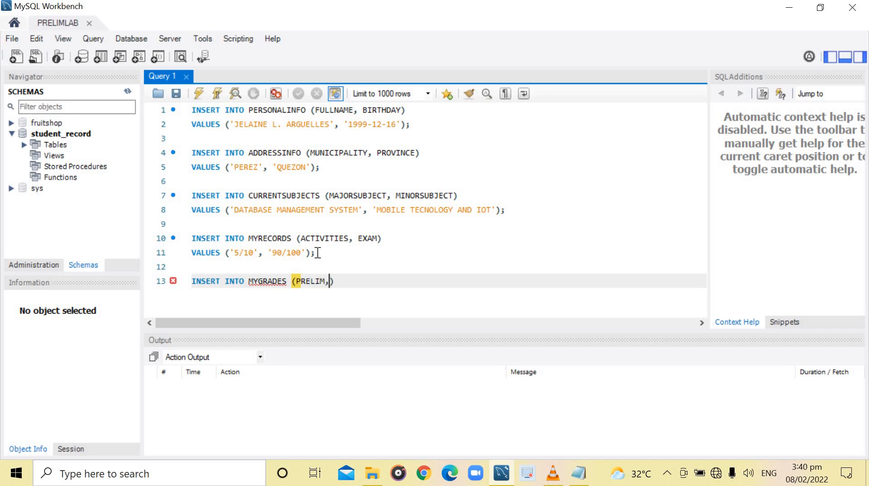
{"action": "type", "text": "MIDTER"}
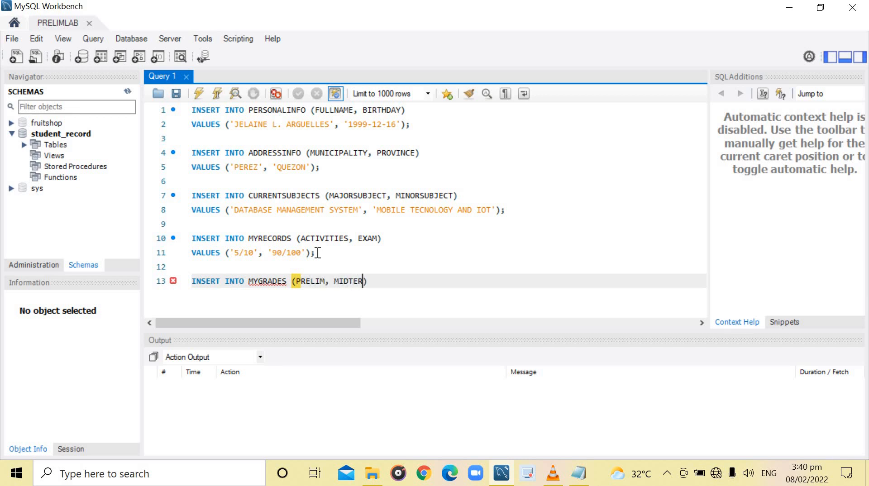
{"action": "type", "text": "select"}
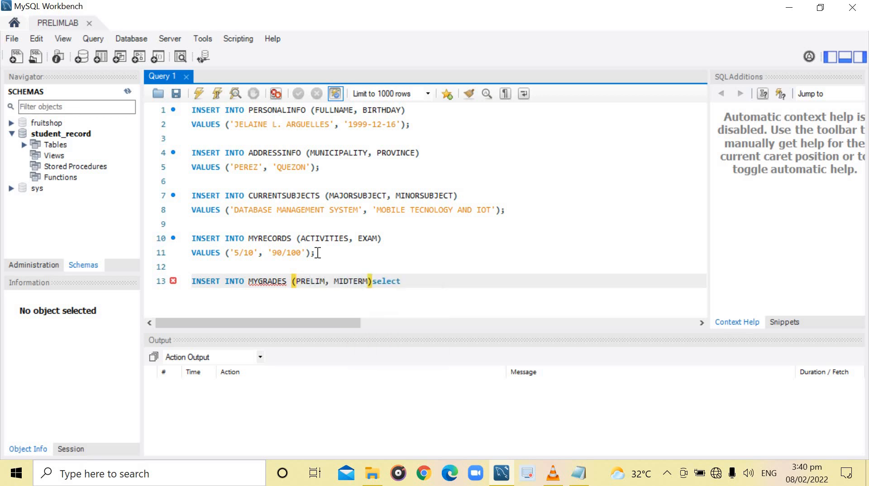
{"action": "key", "text": "Backspace"}
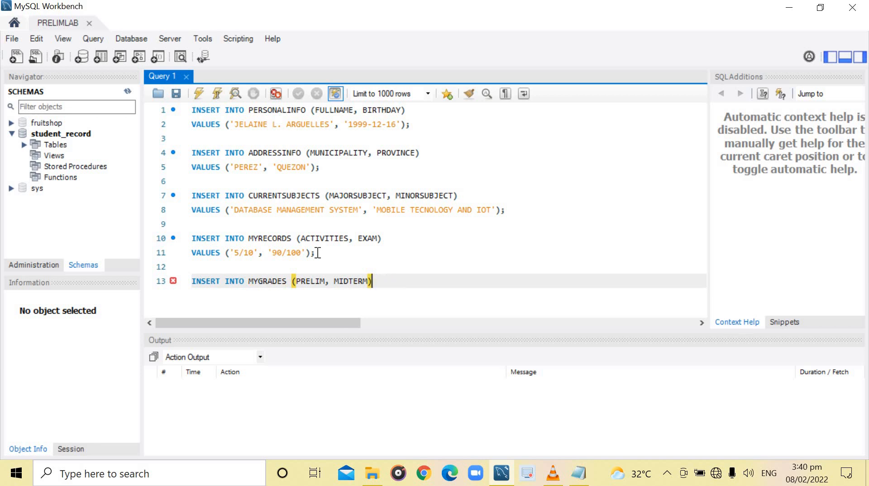
Step: Enter the MYGRADES values '1.25' and '3.00'
{"action": "type", "text": "V"}
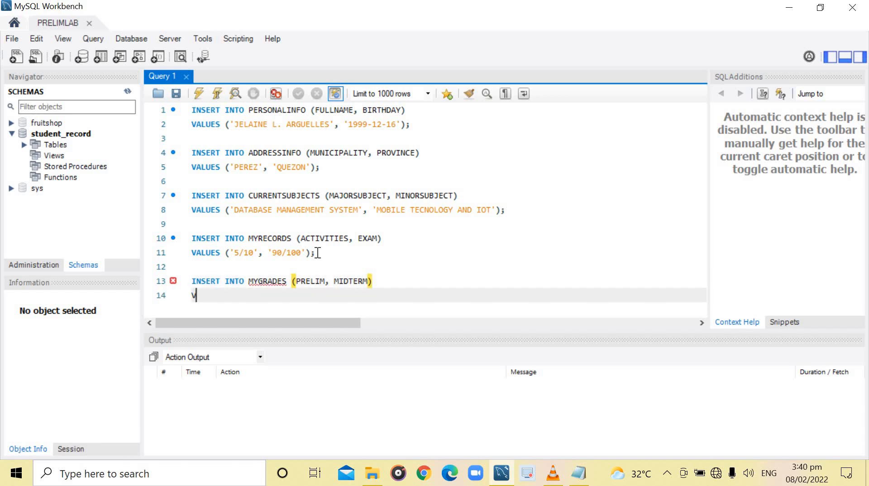
{"action": "type", "text": "ALUES"}
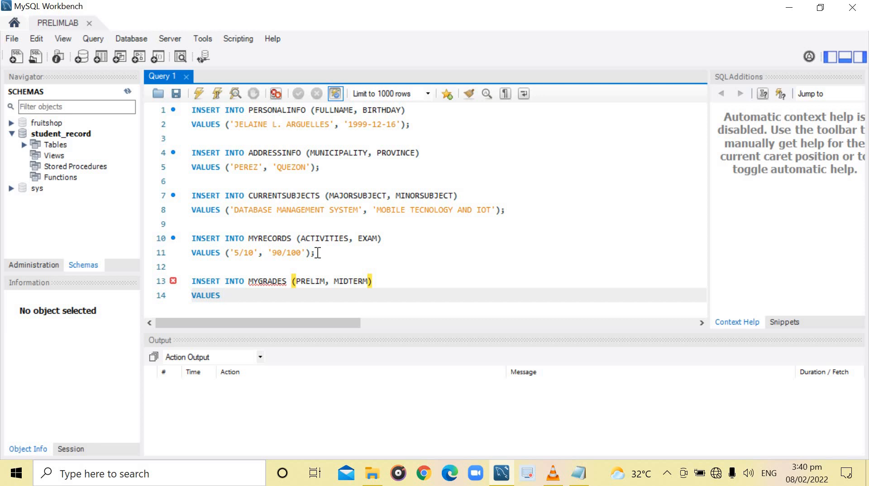
{"action": "type", "text": "()"}
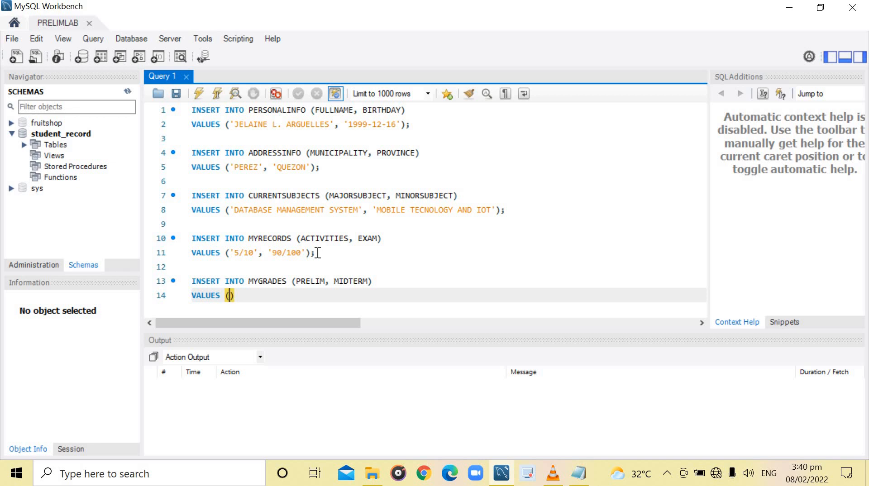
{"action": "type", "text": "'"}
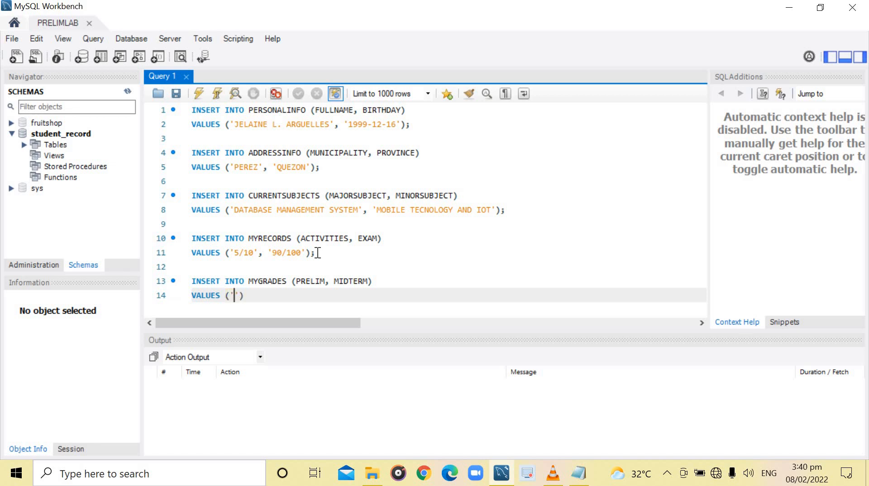
{"action": "type", "text": "1.25"}
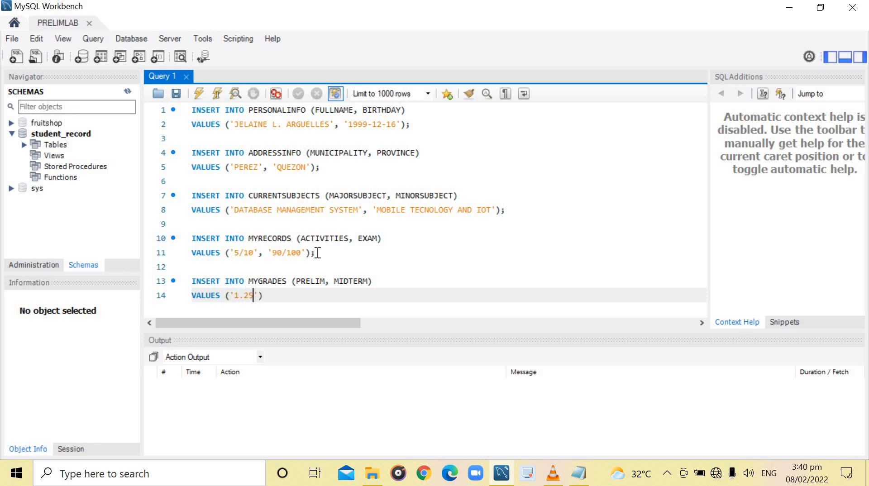
{"action": "type", "text": ","}
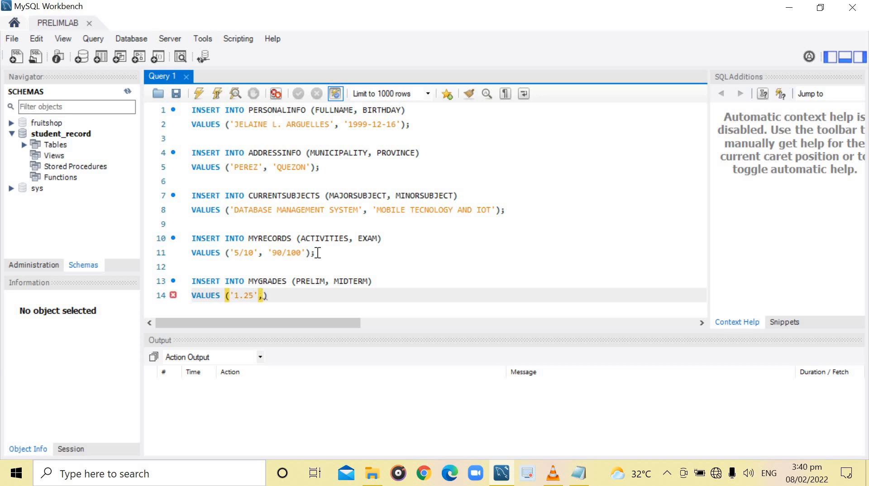
{"action": "type", "text": "''"}
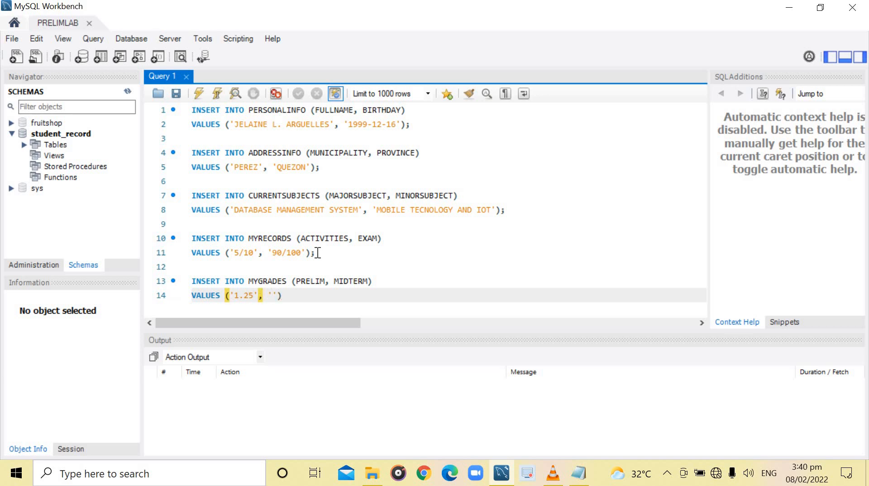
{"action": "type", "text": "3"}
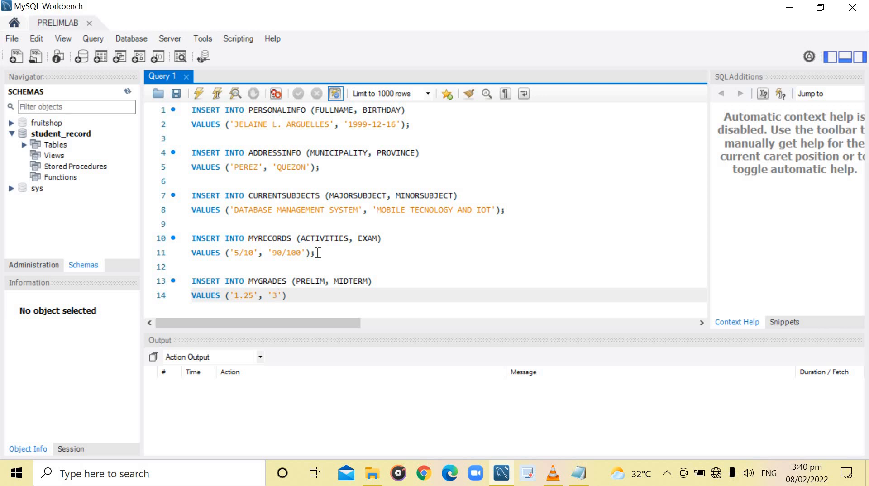
{"action": "type", "text": ".00"}
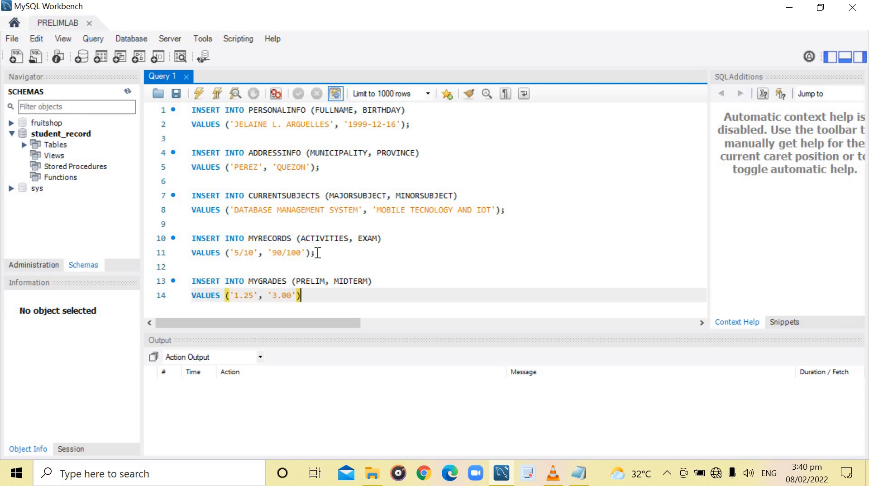
{"action": "scroll", "scroll_direction": "down", "scroll_amount": 3}
{"action": "type", "text": ";"}
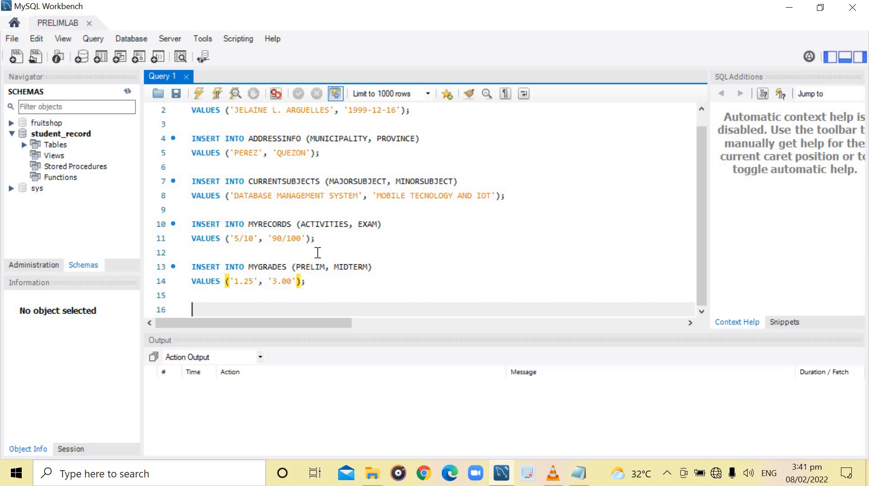
Step: Write SELECT * FROM PERSONALINFO, ADDRESSINFO, CURRENTSUBJECTS, MYRECORDS, MYGRADES;
{"action": "type", "text": "SELECT"}
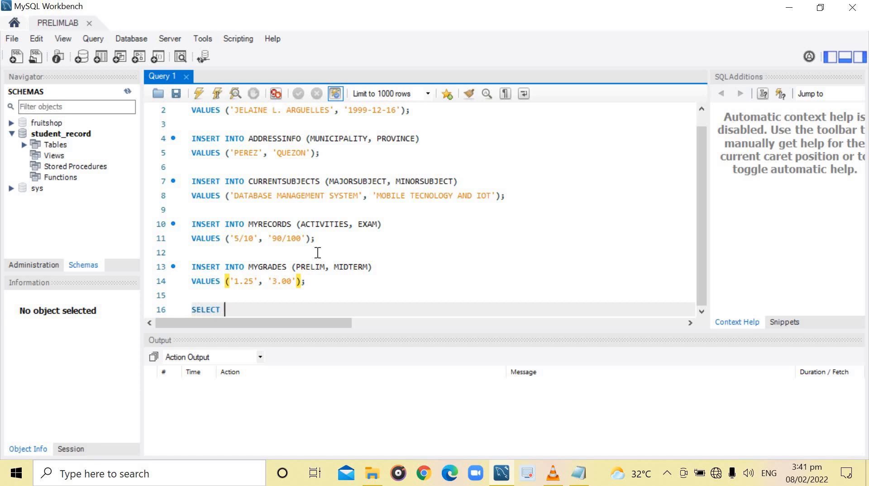
{"action": "type", "text": "* FR"}
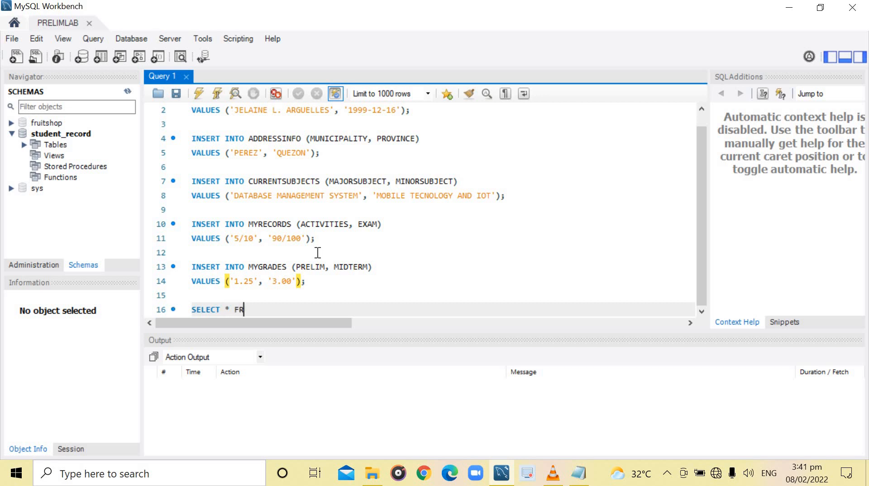
{"action": "type", "text": "OM"}
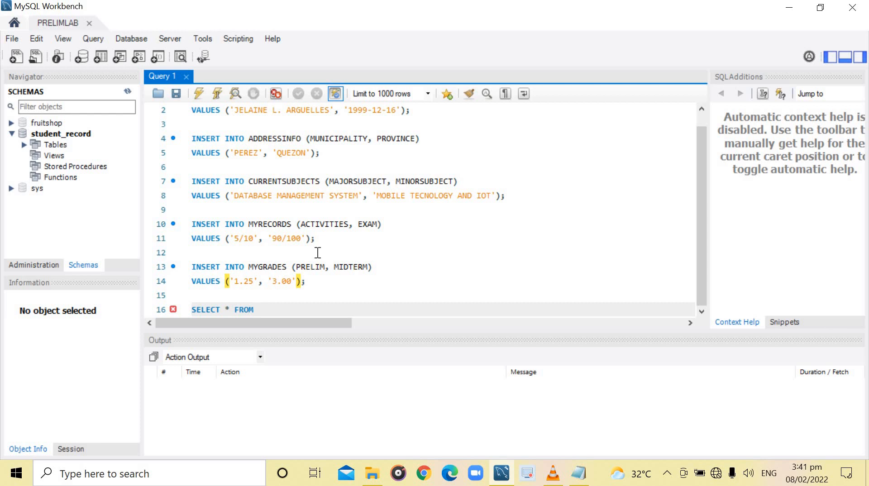
{"action": "type", "text": "PERSONA"}
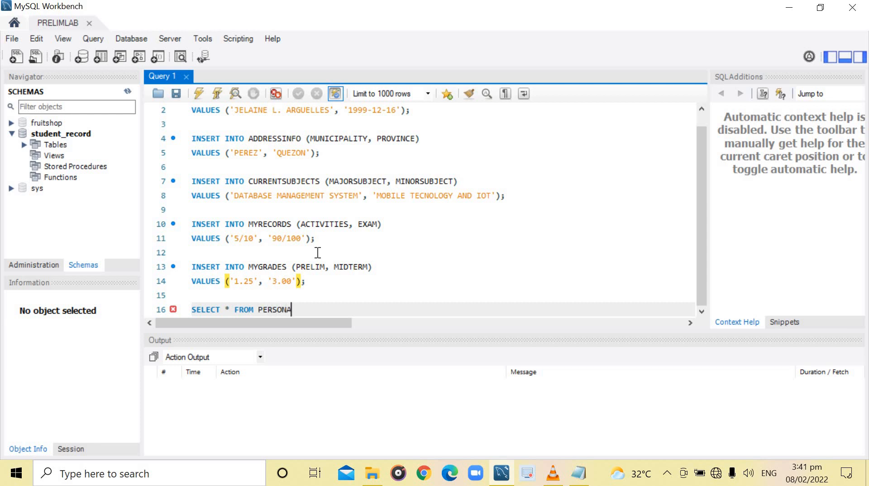
{"action": "type", "text": "LINFO"}
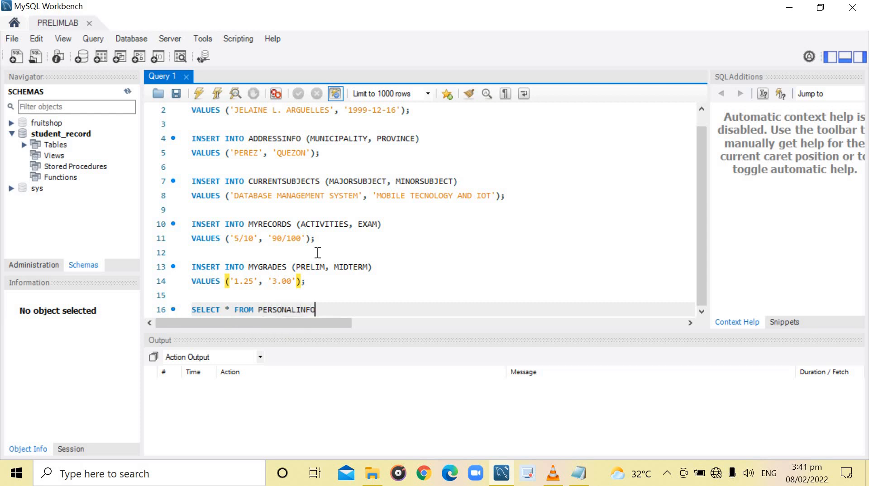
{"action": "type", "text": ","}
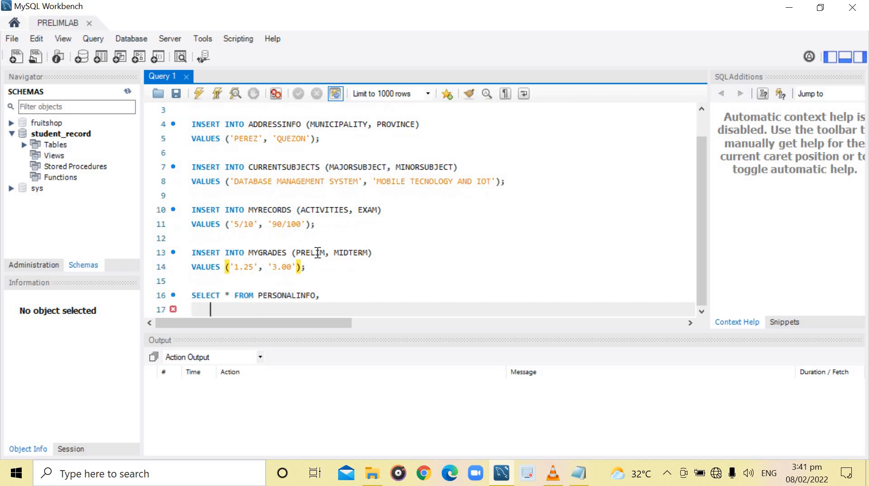
{"action": "type", "text": "A"}
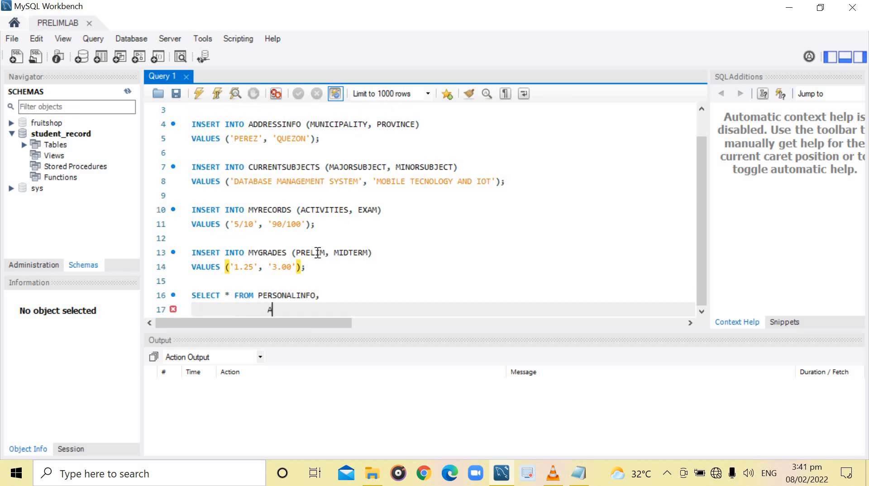
{"action": "type", "text": "DDRESSINFO,"}
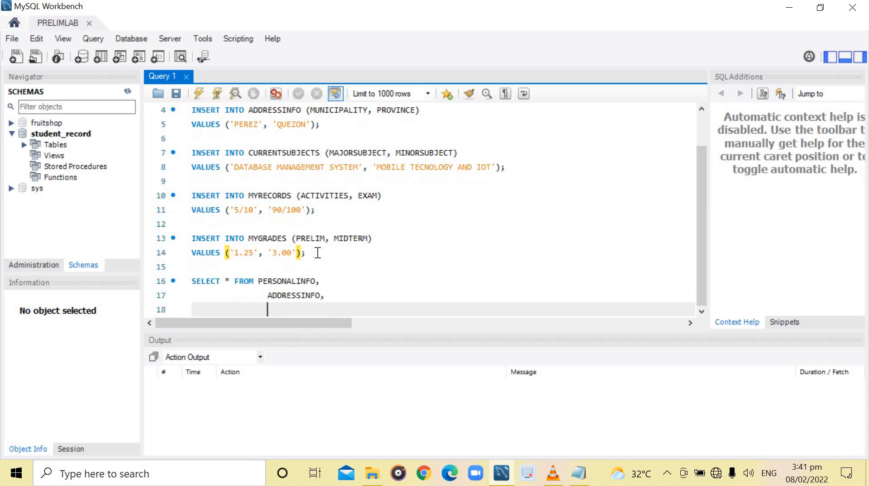
{"action": "type", "text": "CU"}
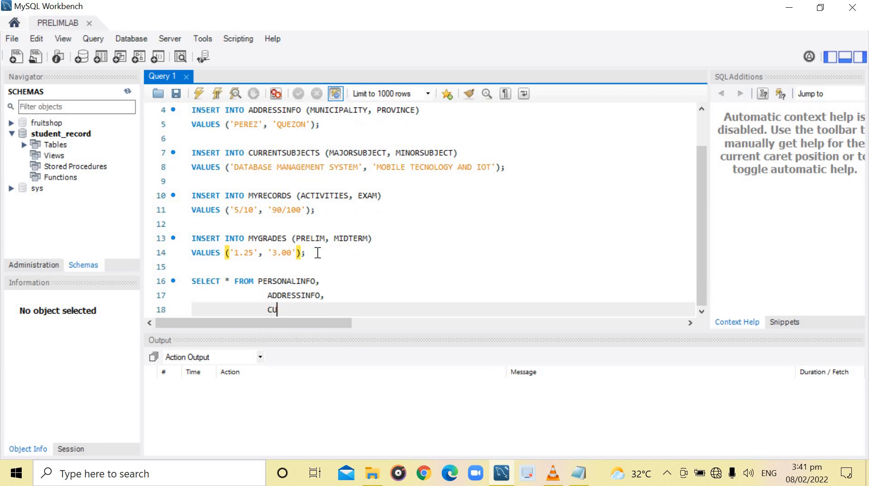
{"action": "type", "text": "CURRENTSU"}
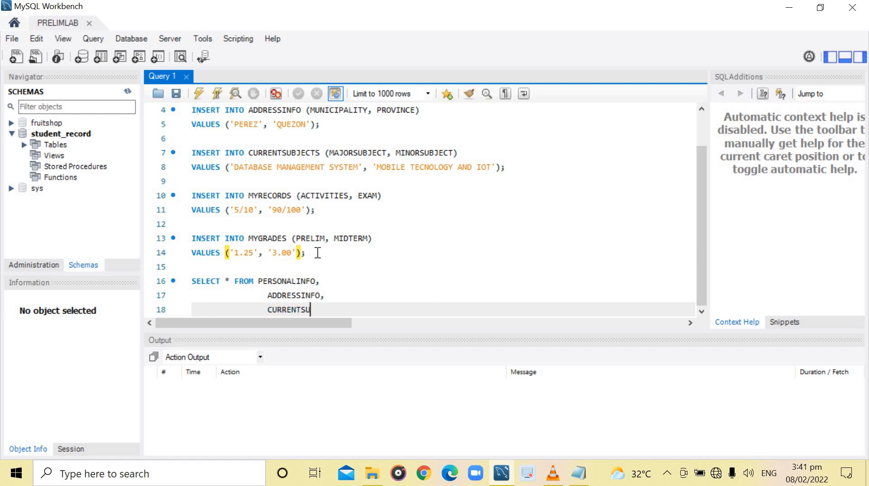
{"action": "type", "text": "BJECTS,"}
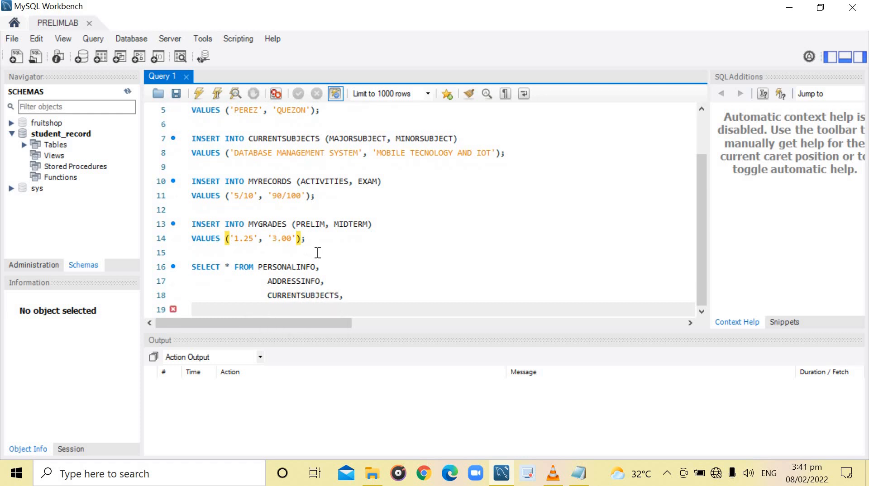
{"action": "type", "text": "MYRECORDS,"}
{"action": "type", "text": "MYG"}
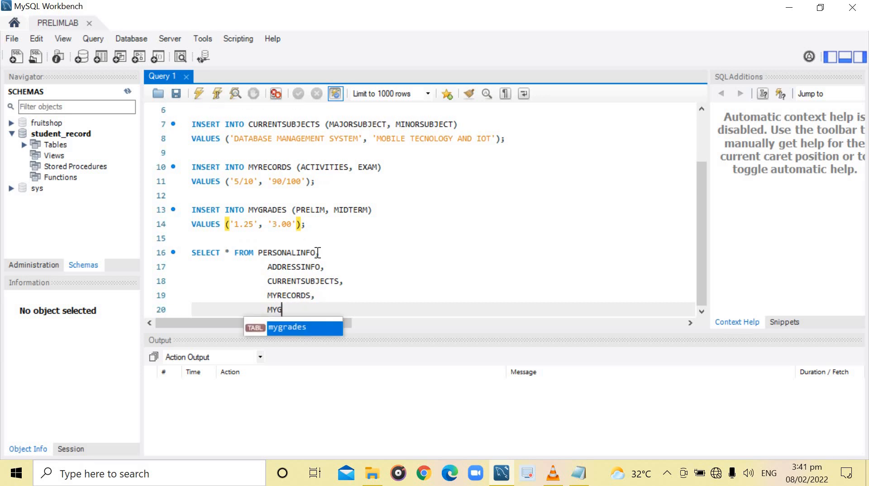
{"action": "type", "text": "RADES;"}
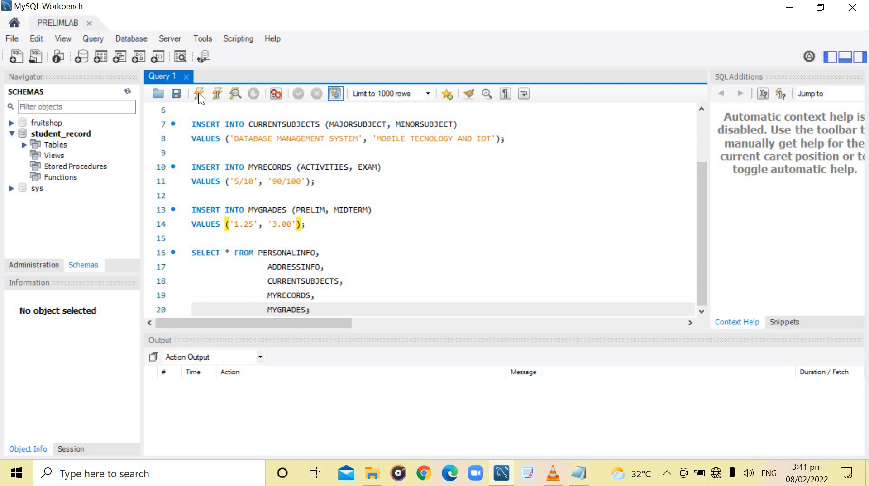
{"action": "mouse_move", "coordinate": [198, 93]}
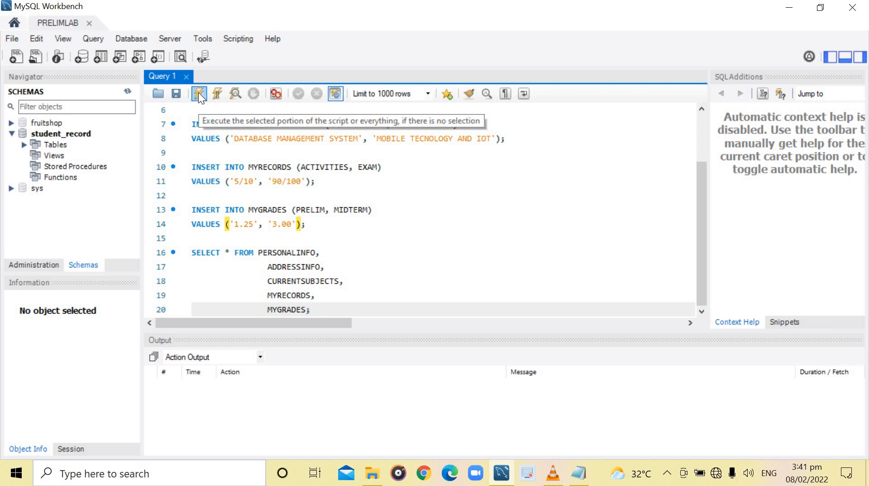
Step: Execute the whole script, running all five inserts and the joined SELECT
{"action": "left_click", "coordinate": [198, 94]}
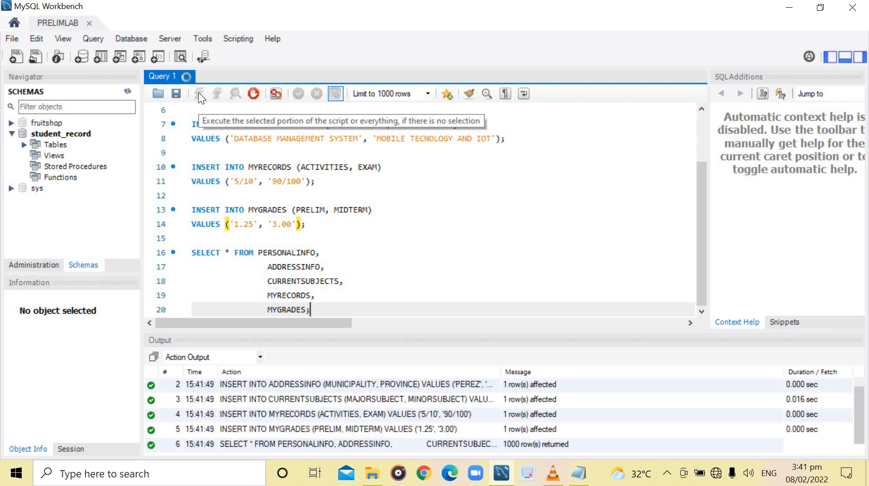
{"action": "left_click", "coordinate": [198, 93]}
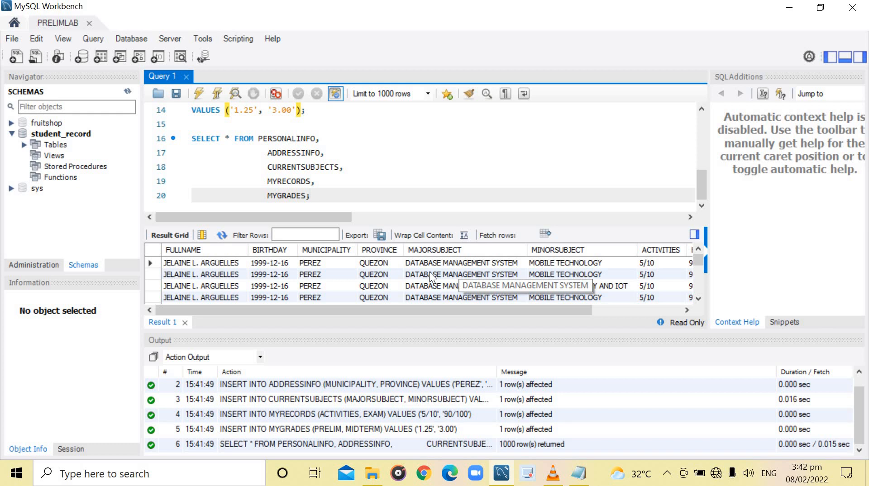
{"action": "mouse_move", "coordinate": [480, 276]}
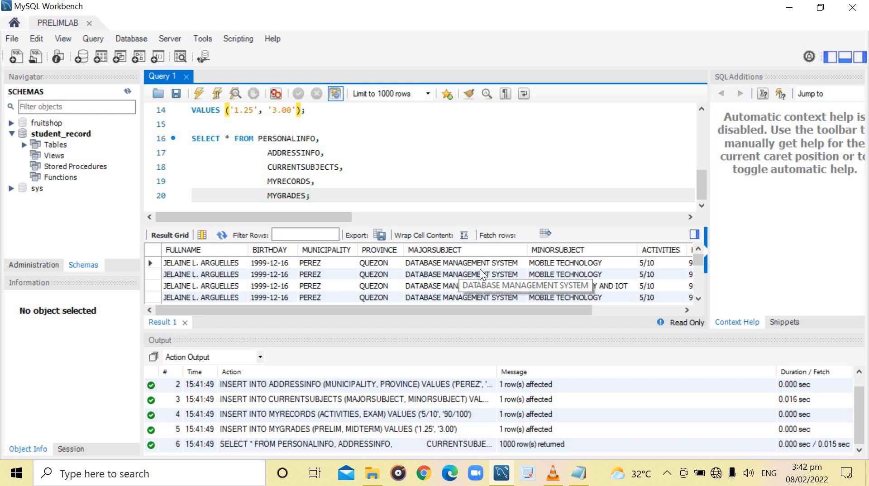